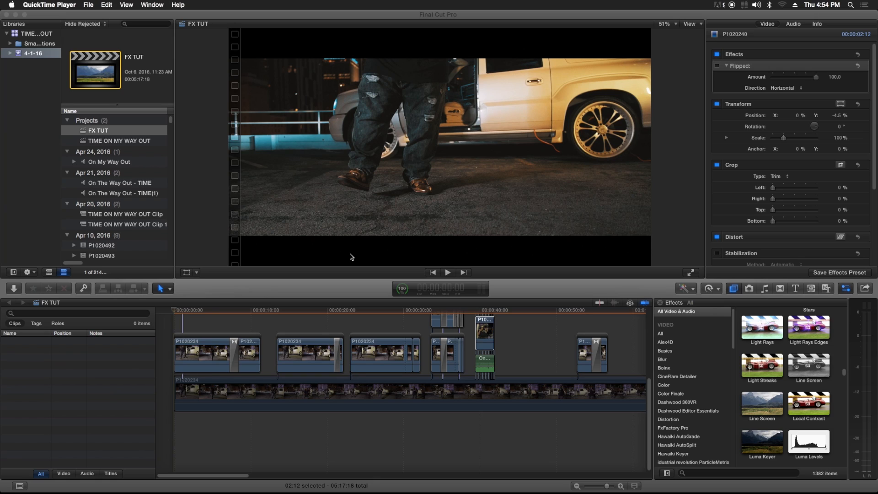
pyautogui.moveTo(596, 259)
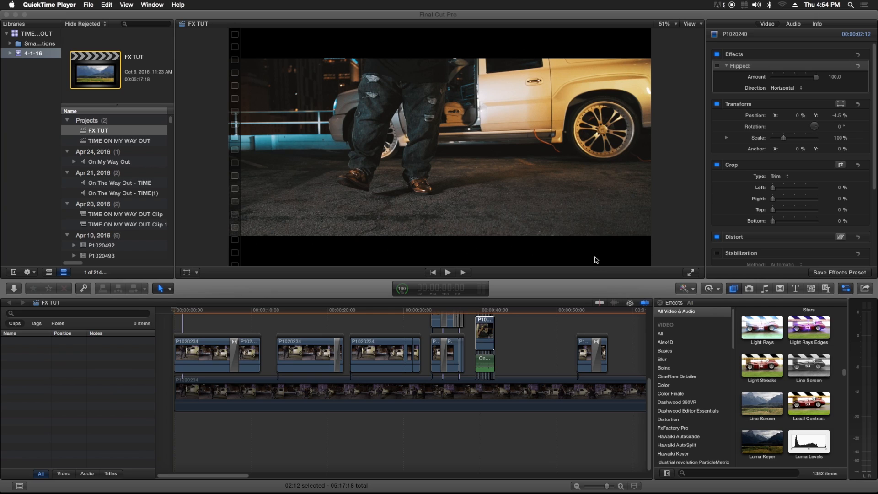
pyautogui.moveTo(812, 306)
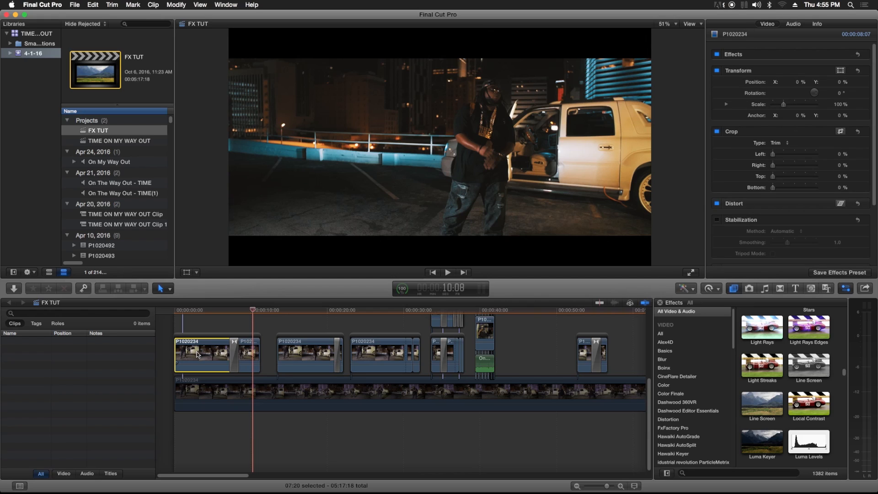
# - Copy the opening clip onto the upper lane, extend its end, and blade it into two pieces
pyautogui.moveTo(202, 353); pyautogui.dragTo(204, 322)
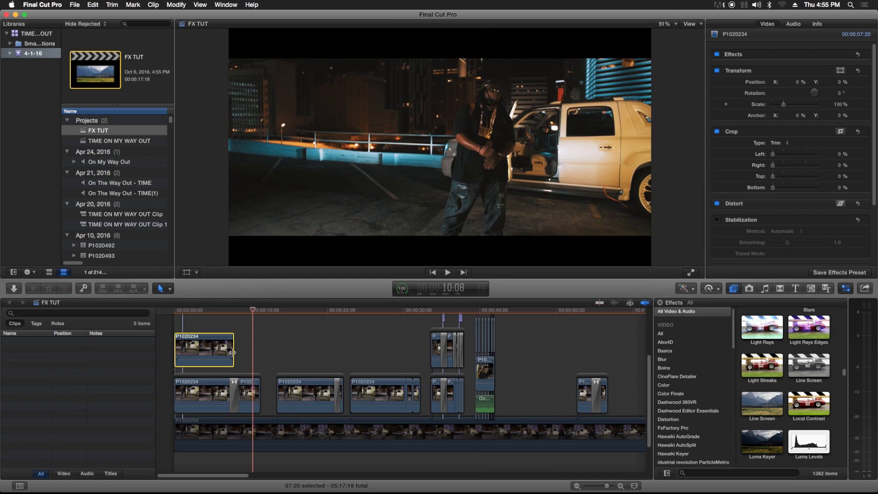
pyautogui.moveTo(234, 352); pyautogui.dragTo(251, 356)
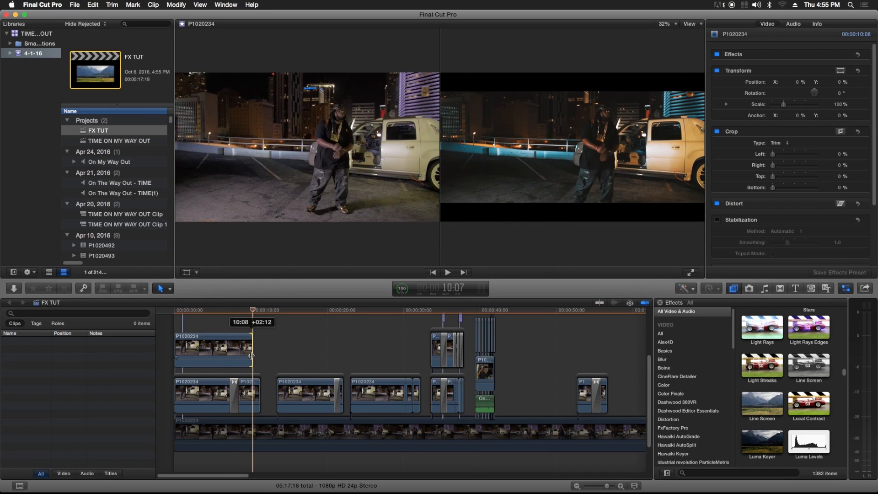
pyautogui.click(212, 310)
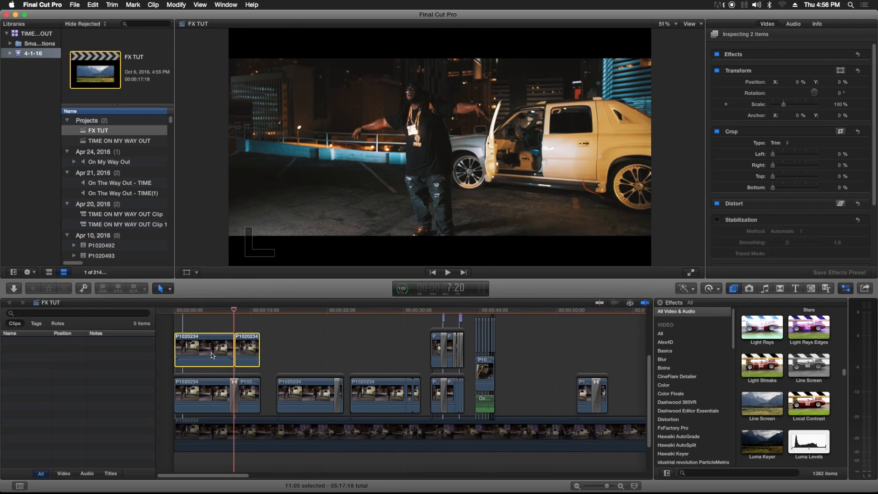
# - Insert a Cross Dissolve at the upper edit, with Look set to Additive and Amount to 100
pyautogui.rightClick(211, 354)
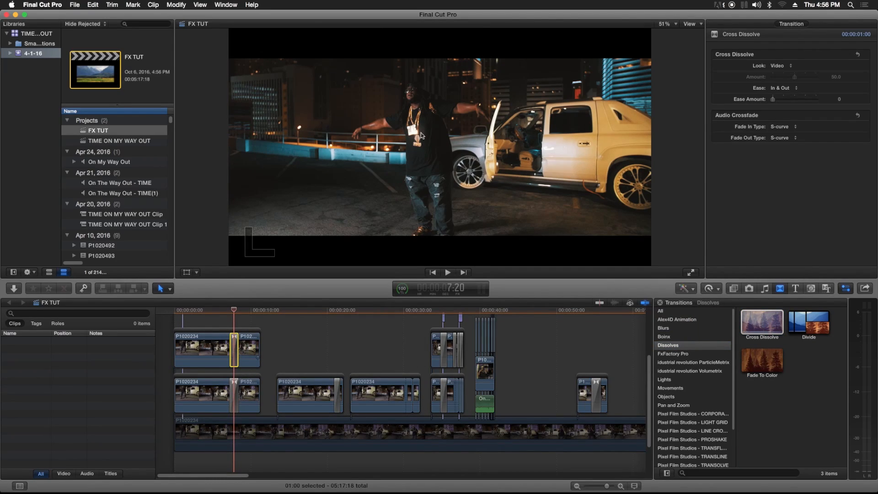
pyautogui.click(782, 65)
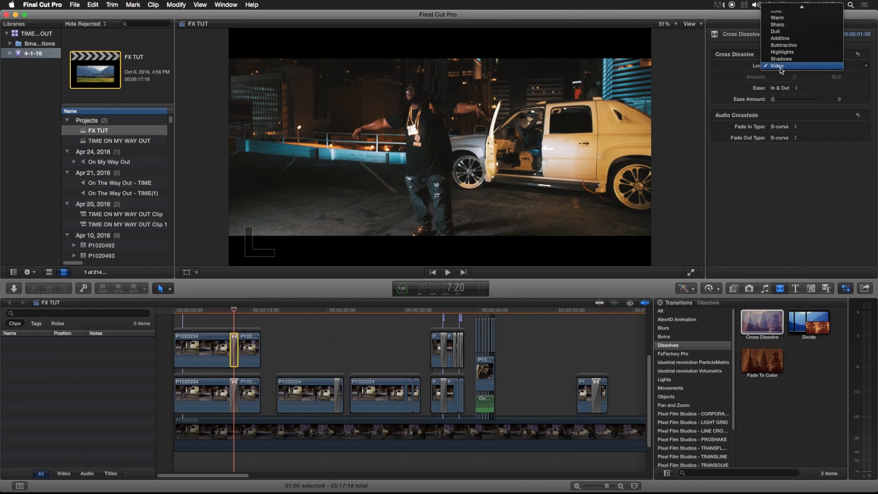
pyautogui.click(778, 65)
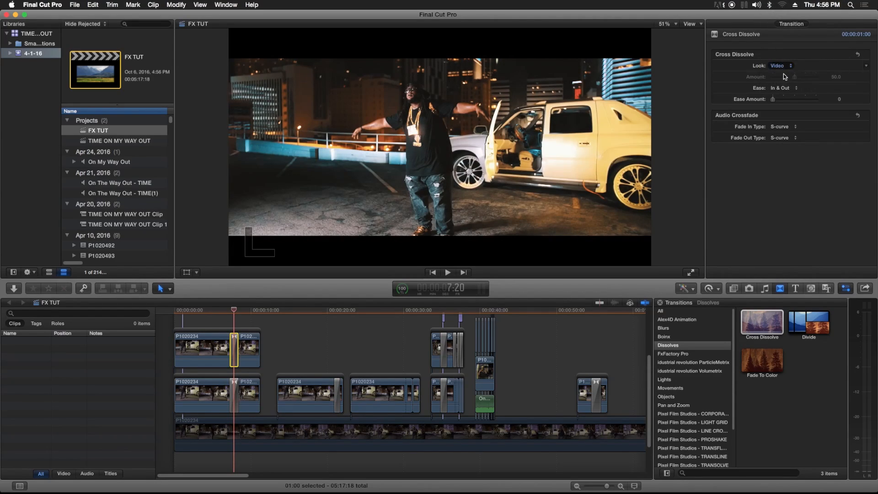
pyautogui.click(780, 65)
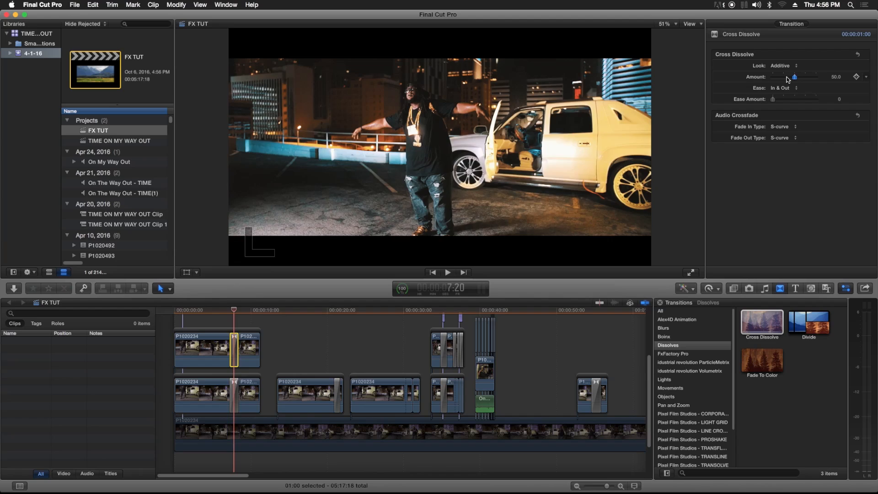
pyautogui.moveTo(793, 76); pyautogui.dragTo(814, 76)
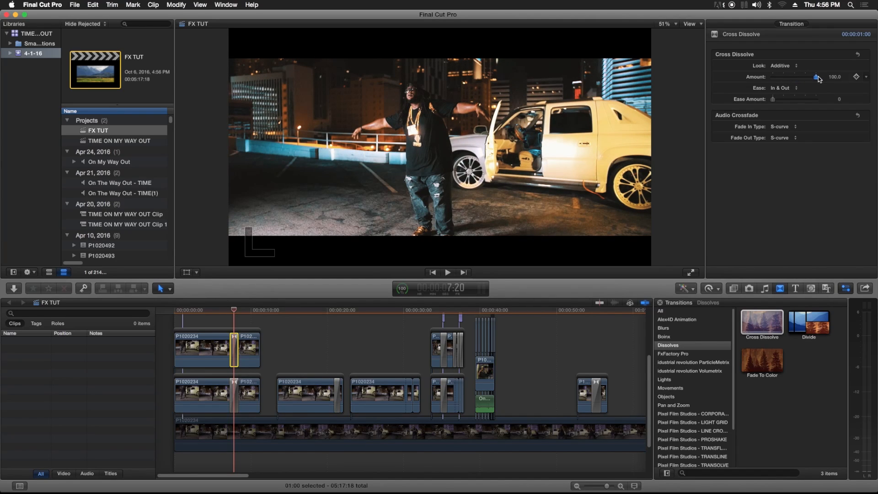
pyautogui.moveTo(815, 77); pyautogui.dragTo(791, 77)
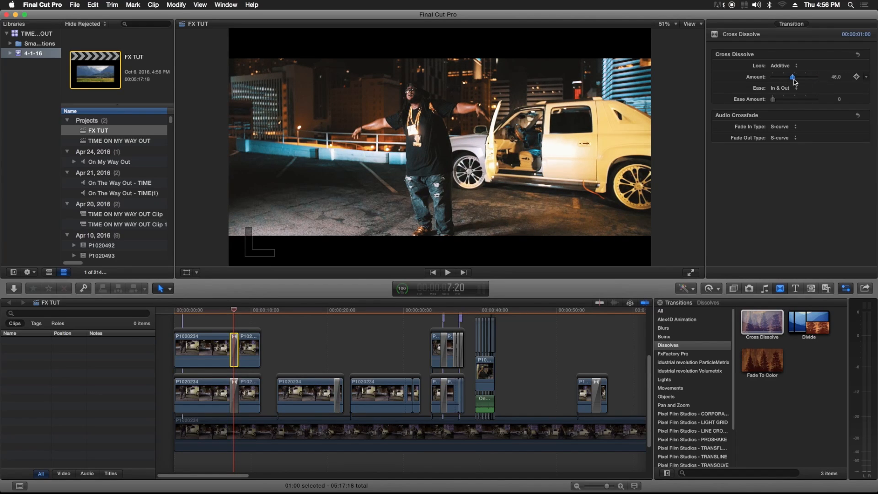
pyautogui.moveTo(792, 77); pyautogui.dragTo(815, 76)
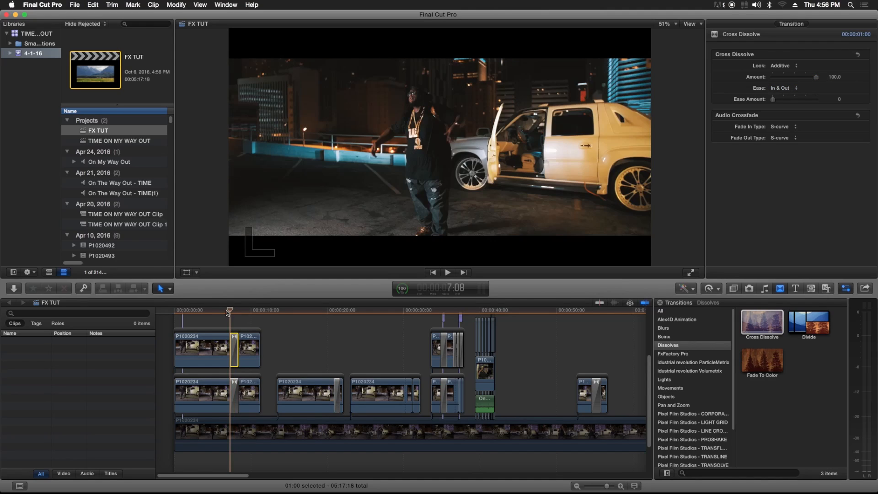
# - Play back the additive flash and set the dissolve duration to 1:12
pyautogui.click(446, 272)
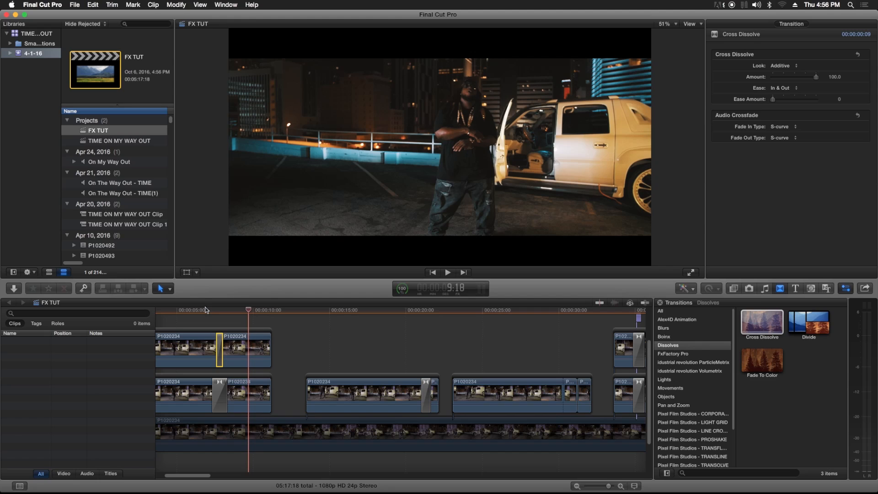
pyautogui.click(446, 272)
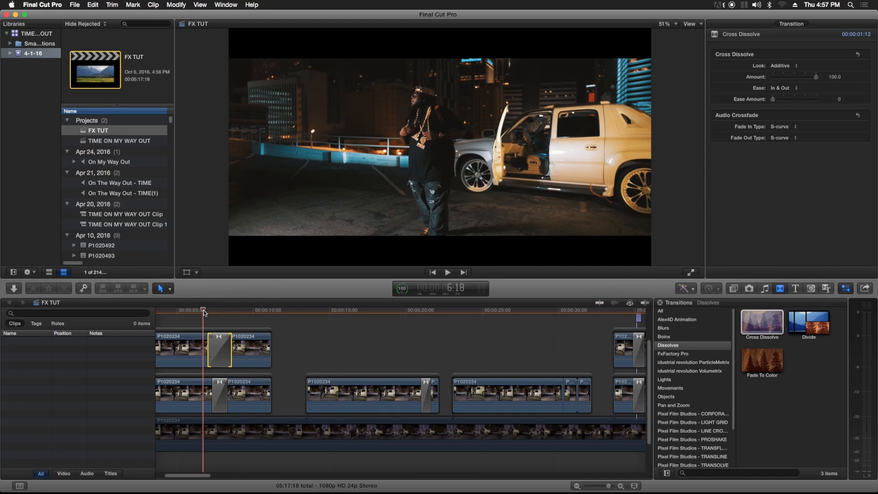
pyautogui.click(446, 272)
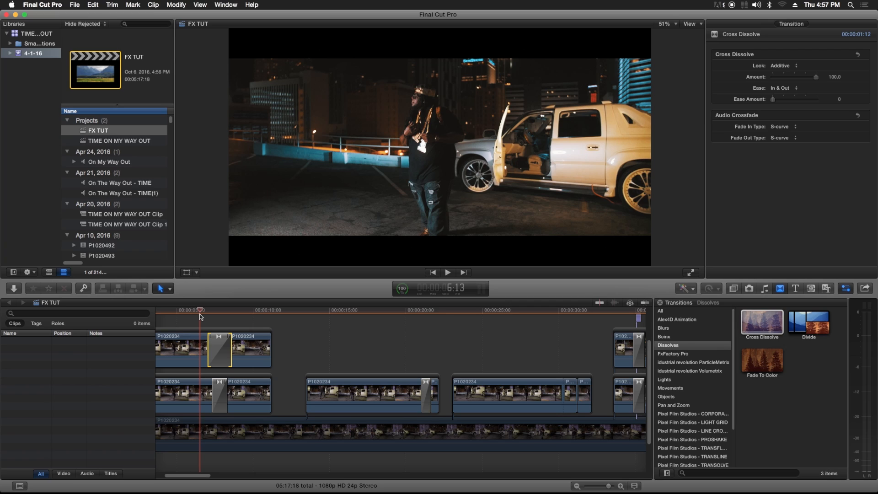
# - Trim the upper edit point and confirm the Additive dissolve now lasts 0:23
pyautogui.click(162, 288)
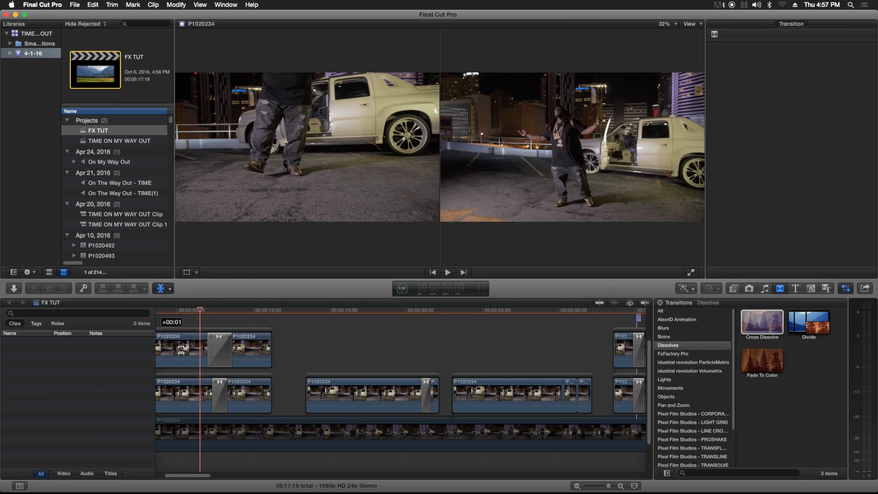
pyautogui.moveTo(180, 347); pyautogui.dragTo(194, 346)
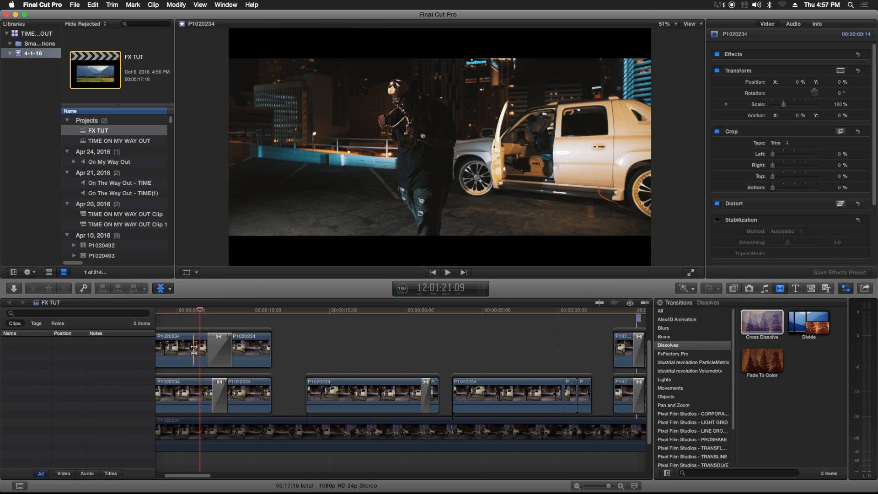
pyautogui.click(447, 272)
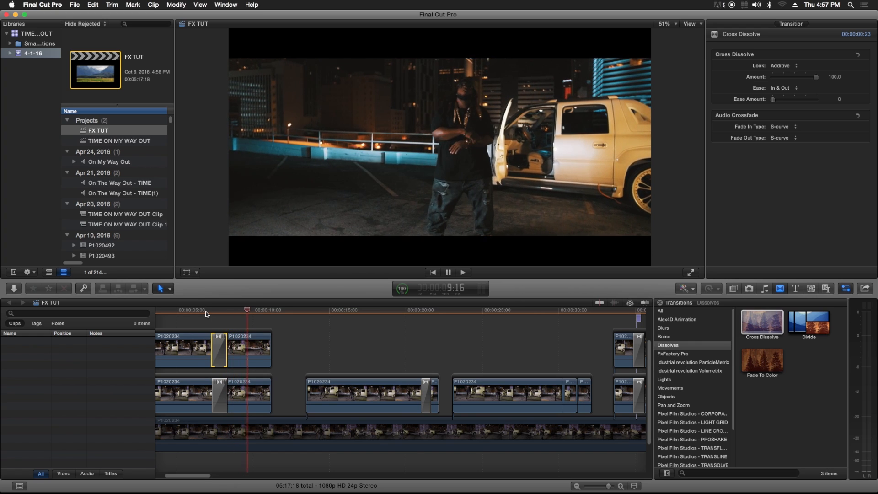
# - Place a clip copy on the upper lane at 21:08, trimmed to end in a 20-frame piece
pyautogui.click(391, 309)
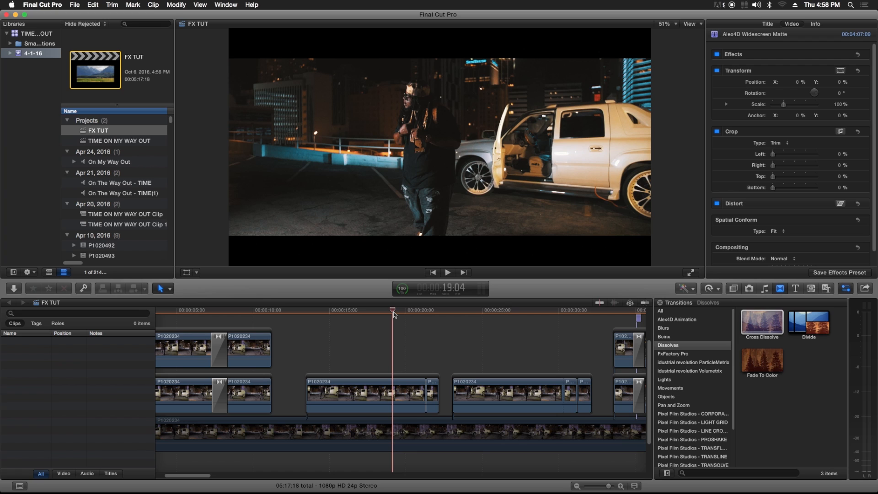
pyautogui.click(447, 272)
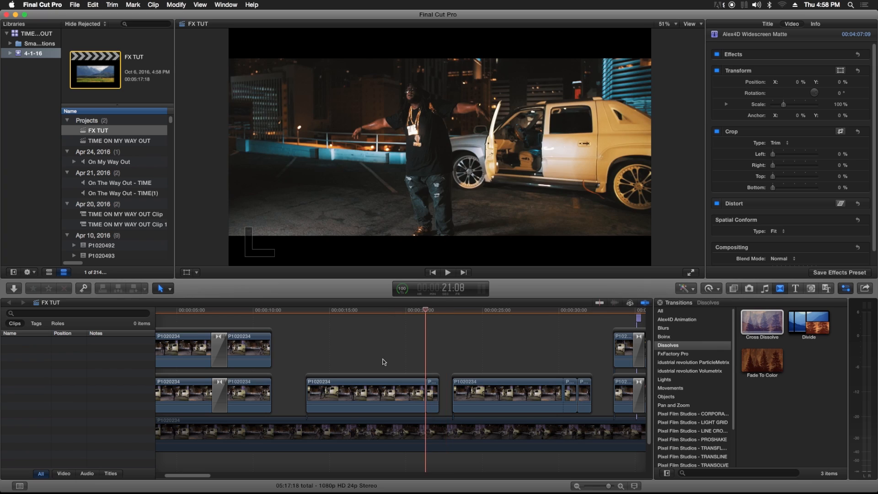
pyautogui.click(346, 392)
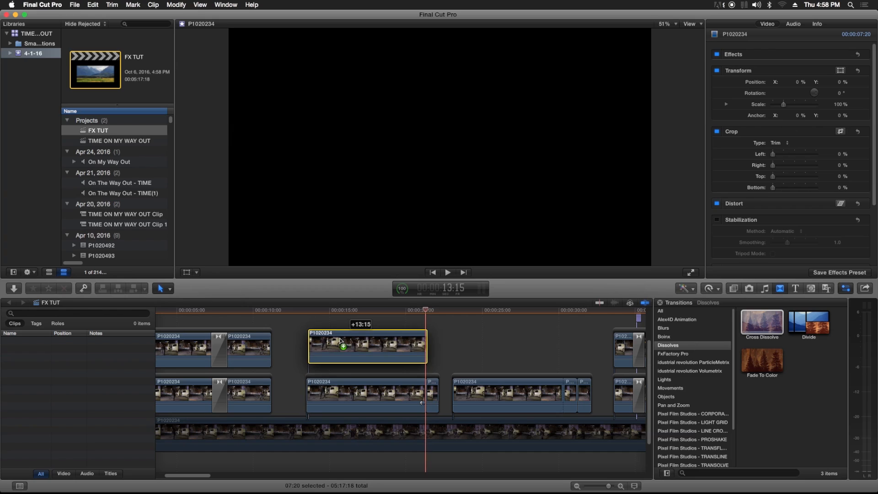
pyautogui.click(366, 347)
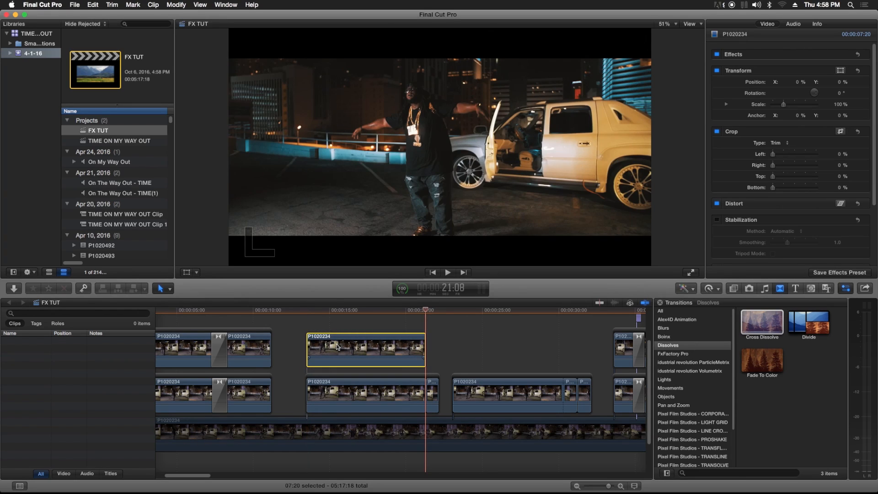
pyautogui.moveTo(419, 353)
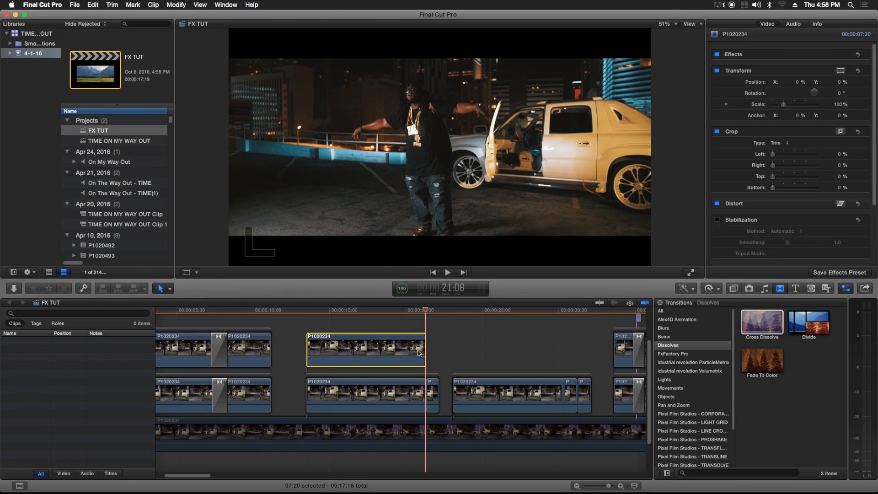
pyautogui.moveTo(425, 347); pyautogui.dragTo(429, 347)
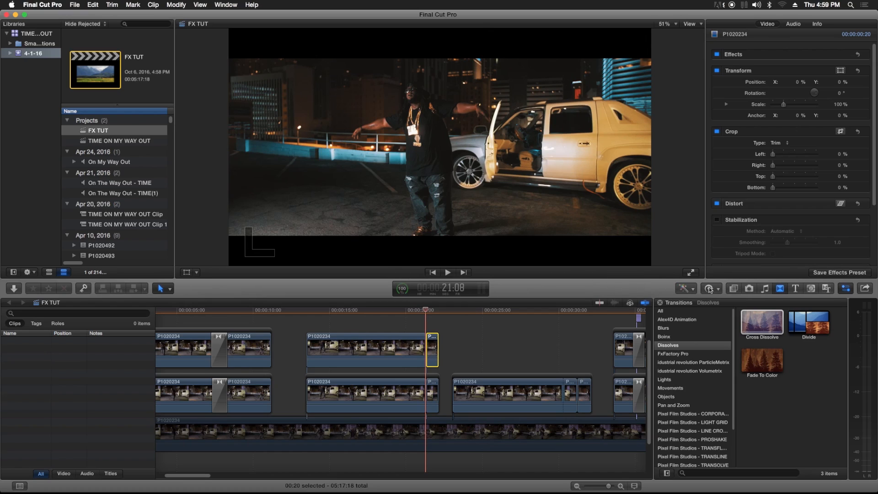
# - Apply a fast playback speed to the short upper piece from its speed options
pyautogui.click(707, 287)
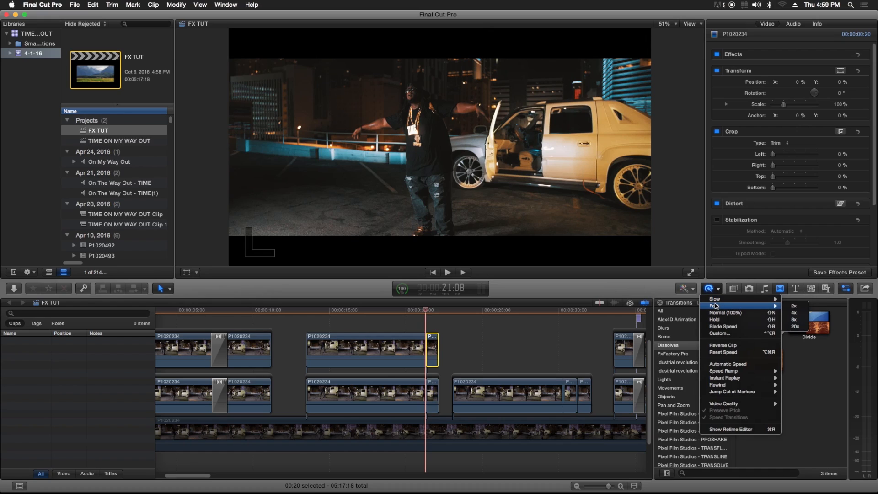
pyautogui.moveTo(716, 306)
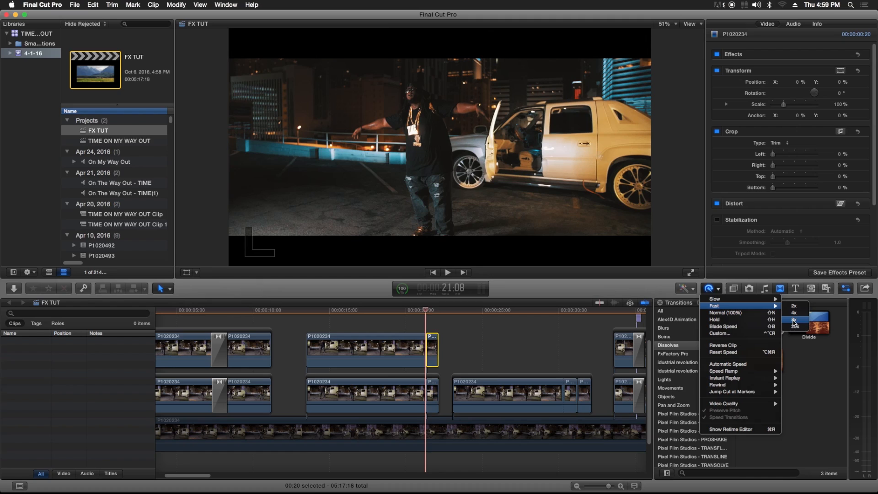
pyautogui.moveTo(718, 334)
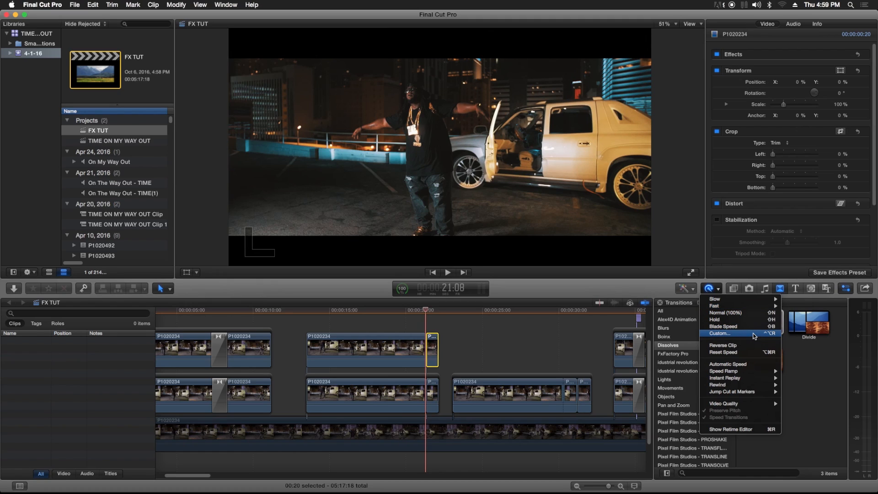
pyautogui.click(719, 333)
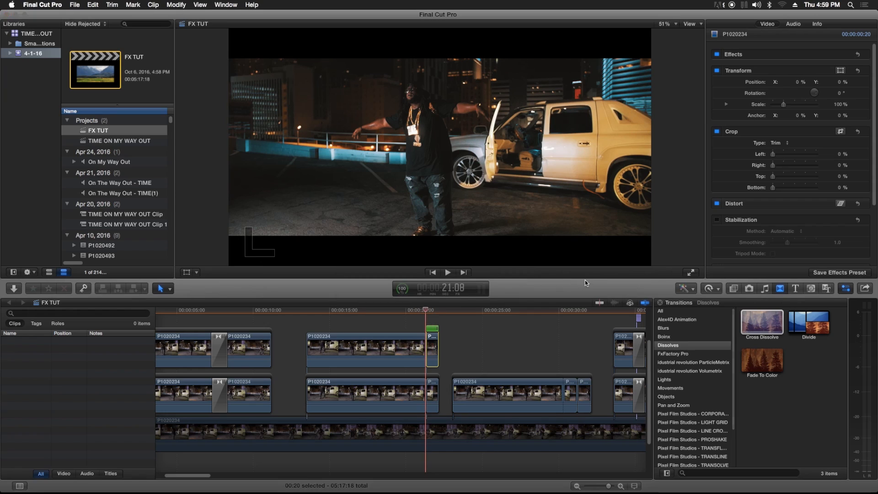
pyautogui.click(708, 287)
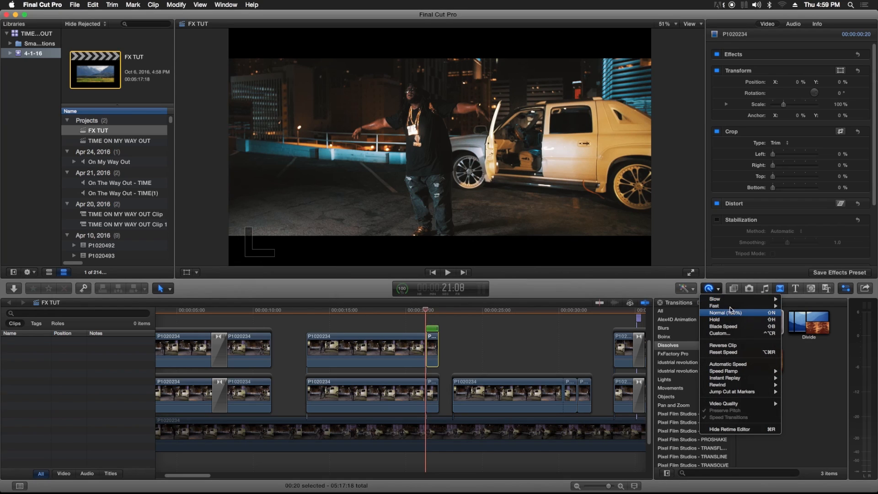
pyautogui.moveTo(715, 306)
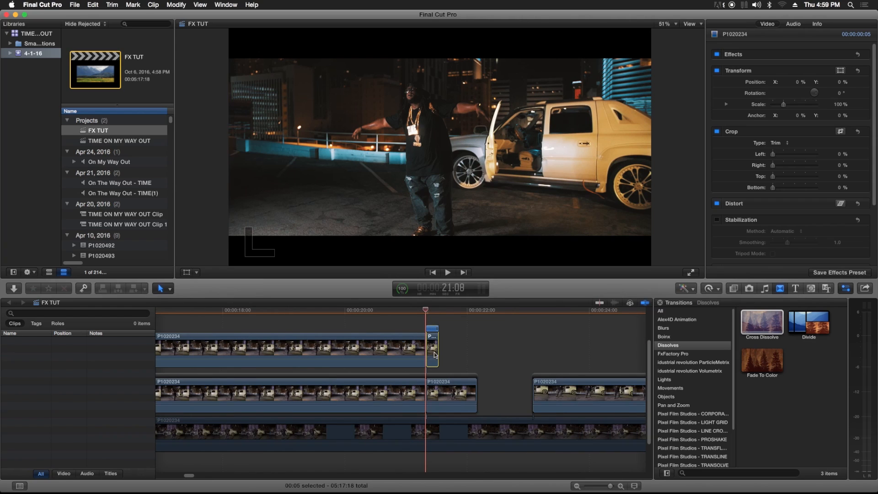
# - Drag the retime handle to lengthen the fast piece until it reads about 342%
pyautogui.moveTo(434, 345); pyautogui.dragTo(473, 354)
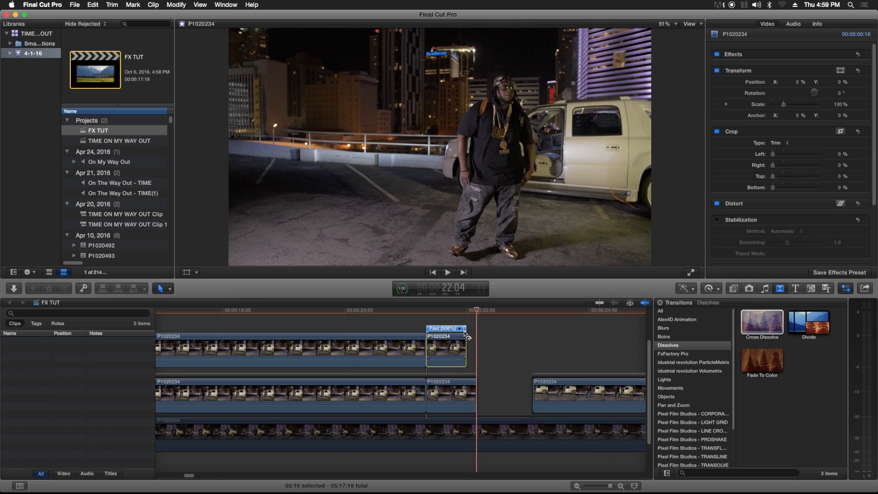
pyautogui.moveTo(464, 347); pyautogui.dragTo(450, 347)
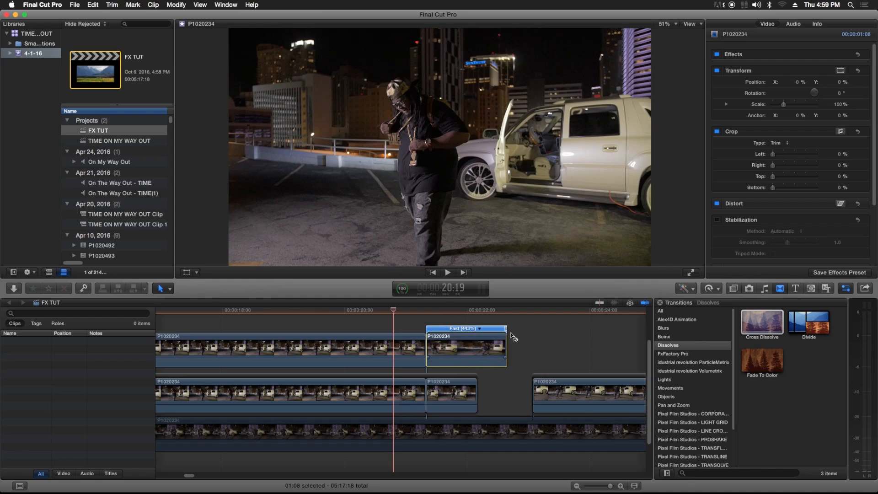
pyautogui.moveTo(504, 346); pyautogui.dragTo(529, 341)
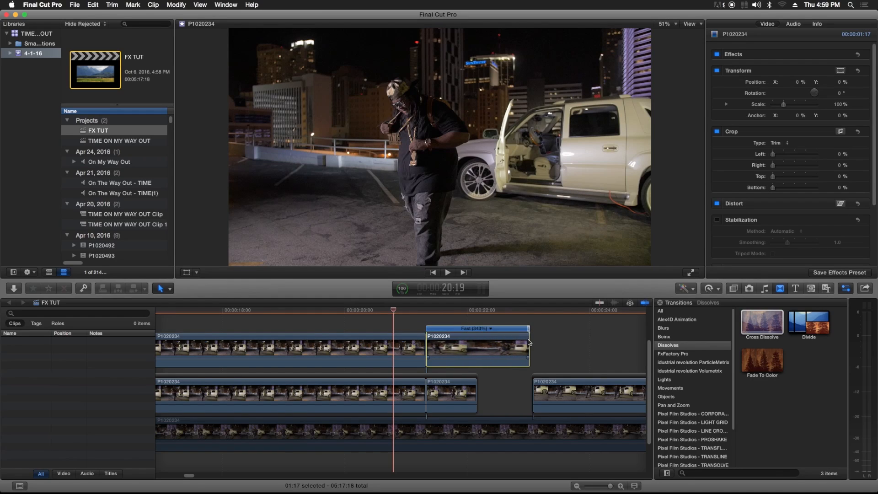
pyautogui.moveTo(527, 344); pyautogui.dragTo(476, 351)
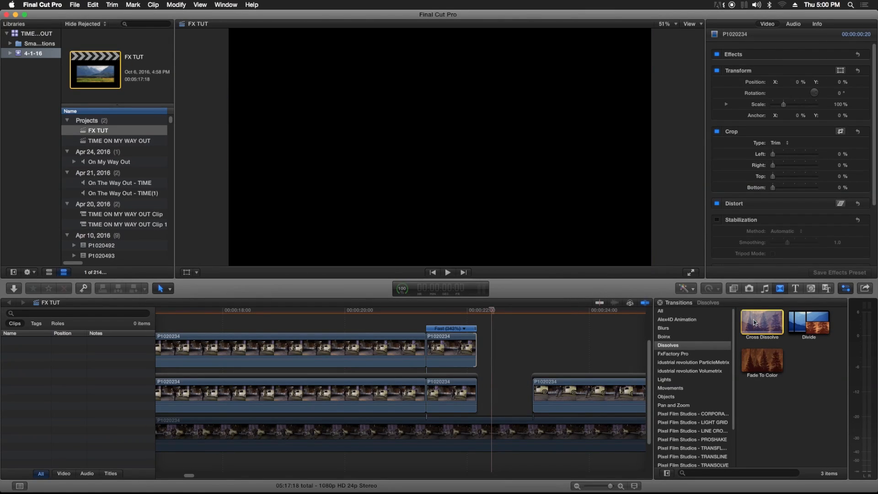
# - Add a nine-frame Additive Cross Dissolve at full amount before the fast piece, and preview it
pyautogui.moveTo(761, 321); pyautogui.dragTo(560, 336)
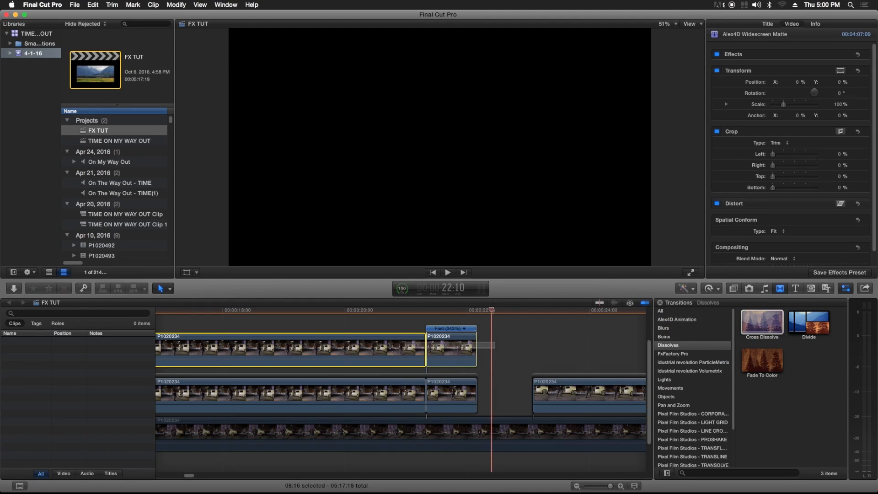
pyautogui.rightClick(451, 347)
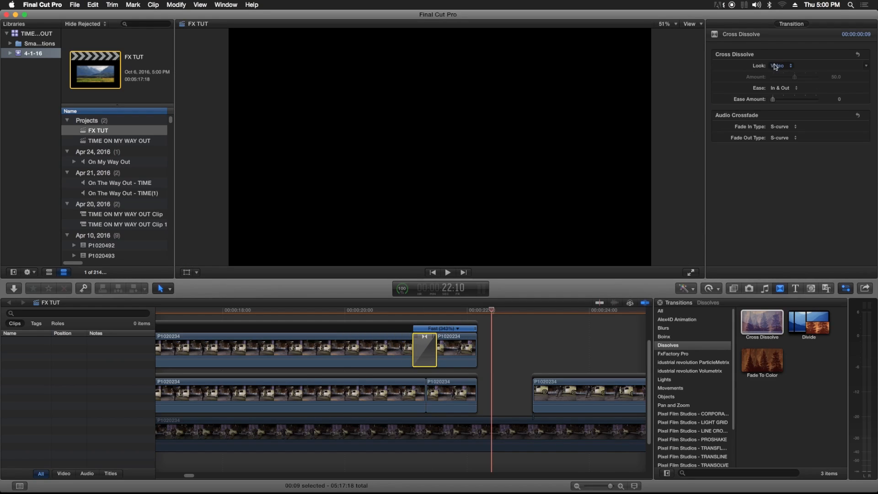
pyautogui.click(780, 66)
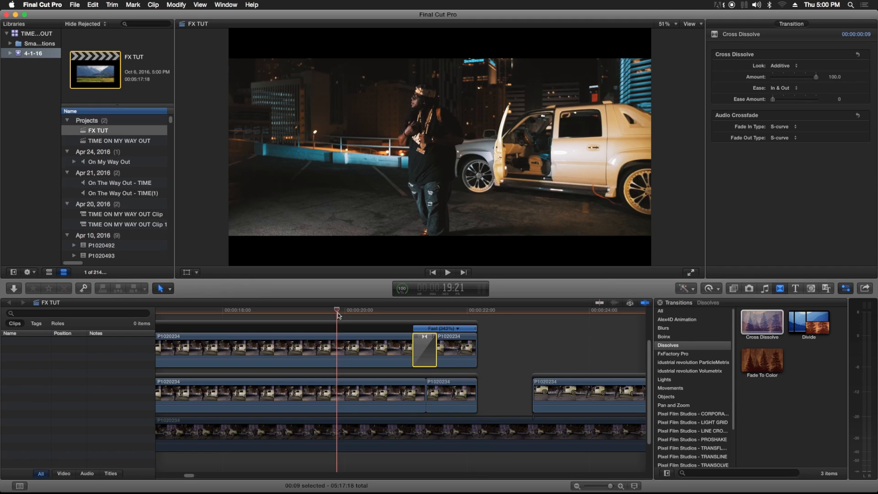
pyautogui.click(446, 272)
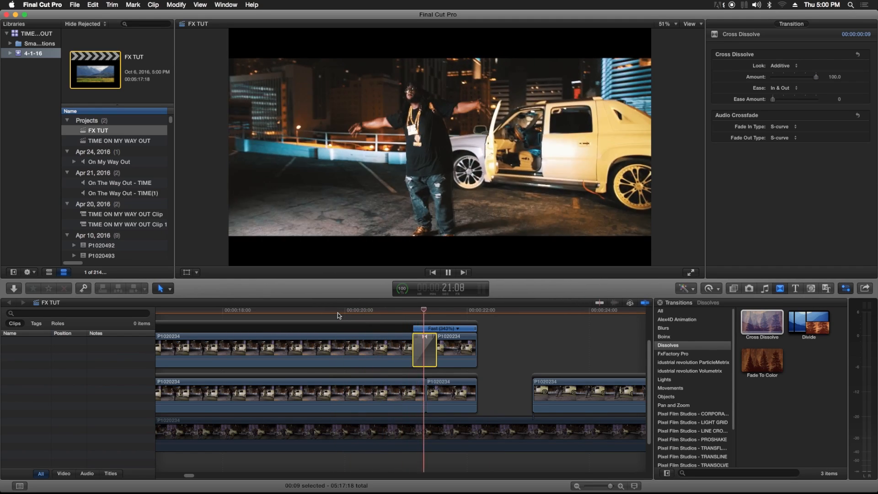
pyautogui.click(348, 309)
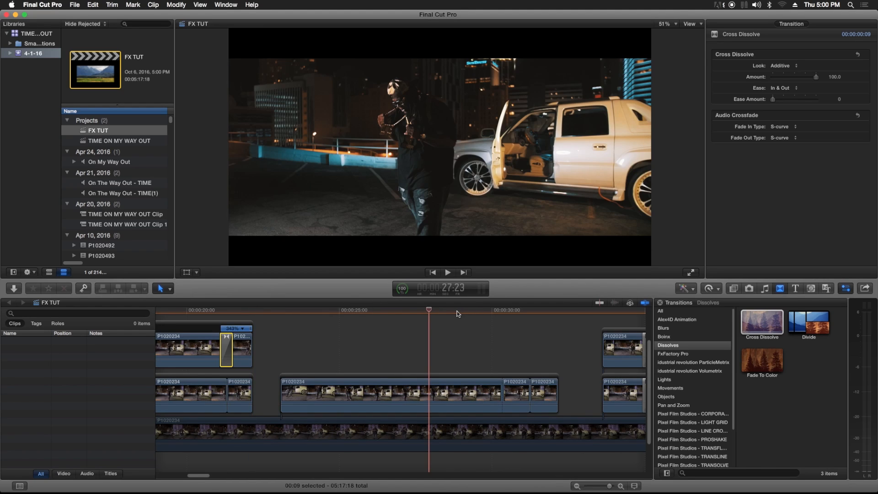
# - Stop playback in the later section of the timeline
pyautogui.click(446, 272)
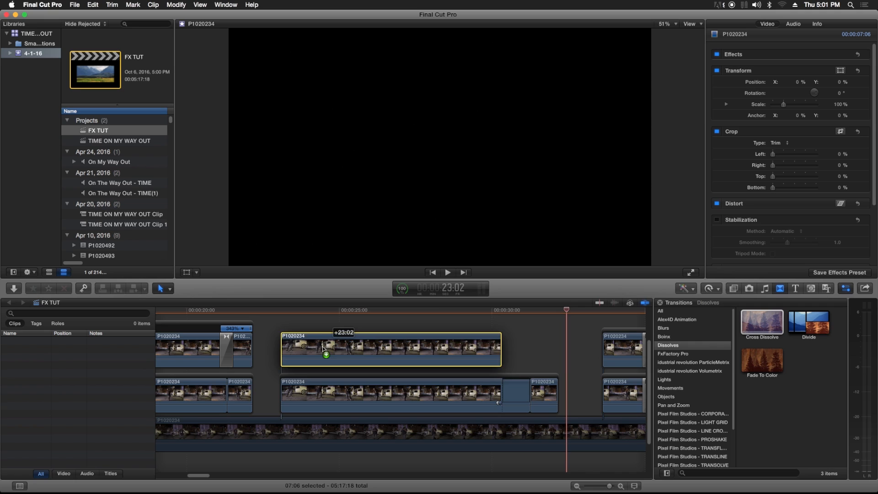
# - Place the copy on the upper track and blade its end at the beat points
pyautogui.moveTo(501, 347); pyautogui.dragTo(501, 346)
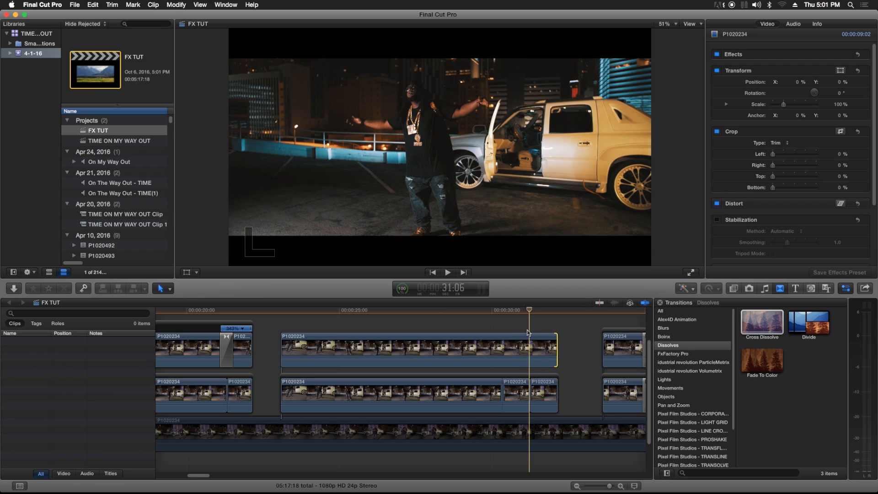
pyautogui.moveTo(517, 330)
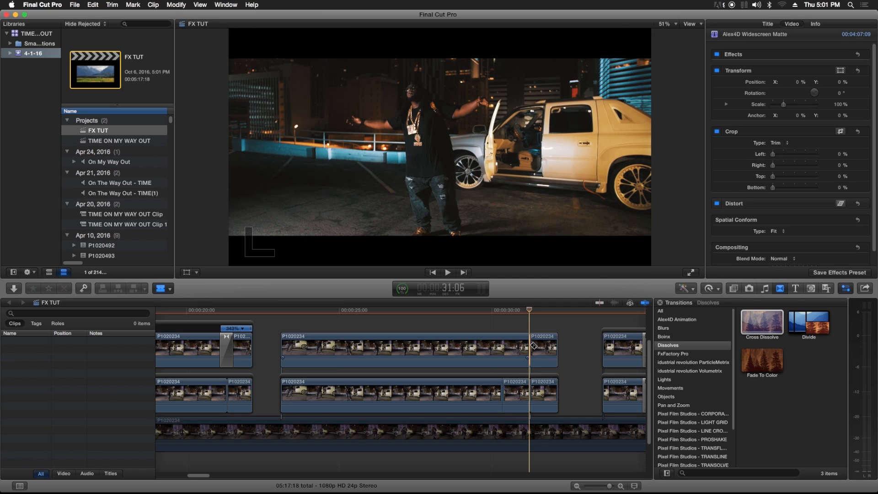
pyautogui.click(160, 288)
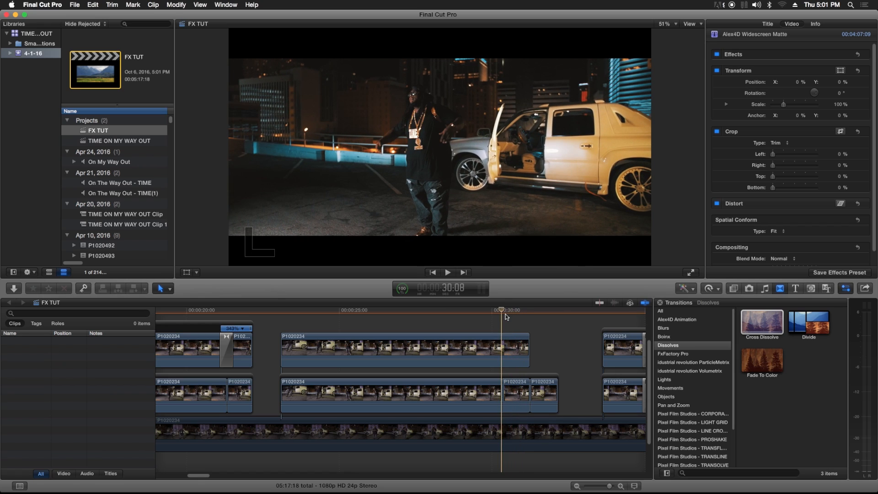
pyautogui.click(515, 350)
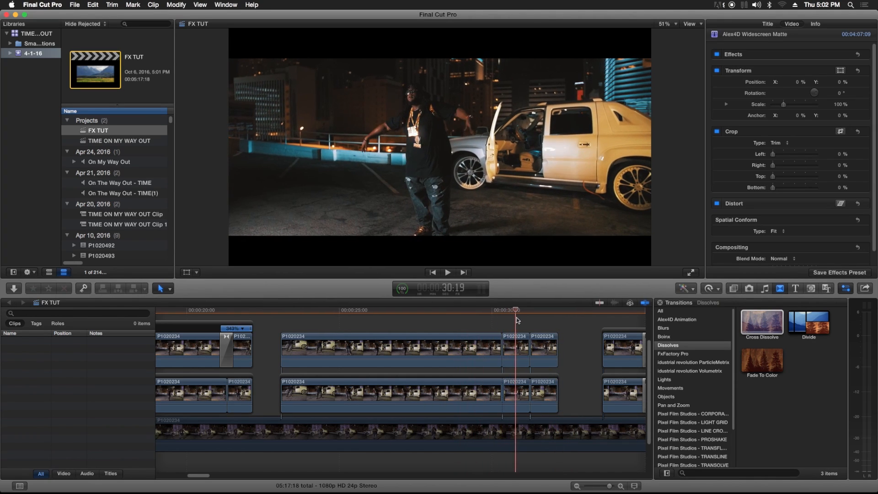
# - Show the last short upper piece's speed setting and play back the cut pieces
pyautogui.click(542, 349)
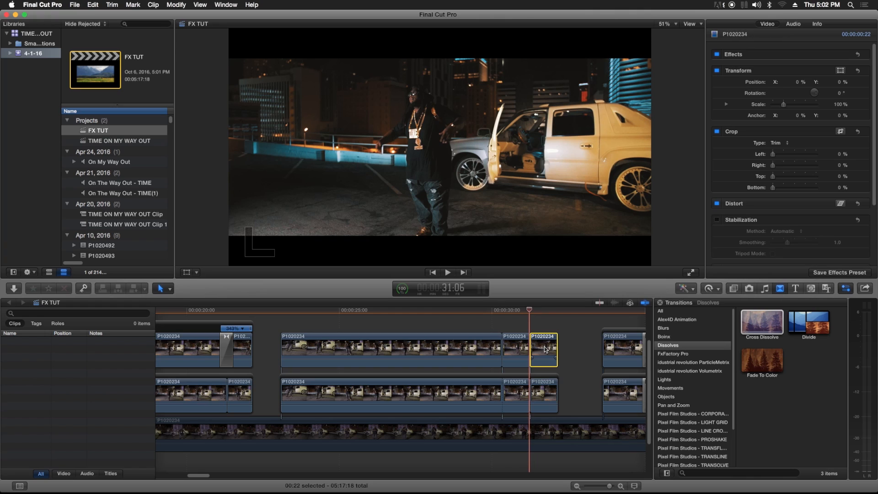
pyautogui.click(708, 288)
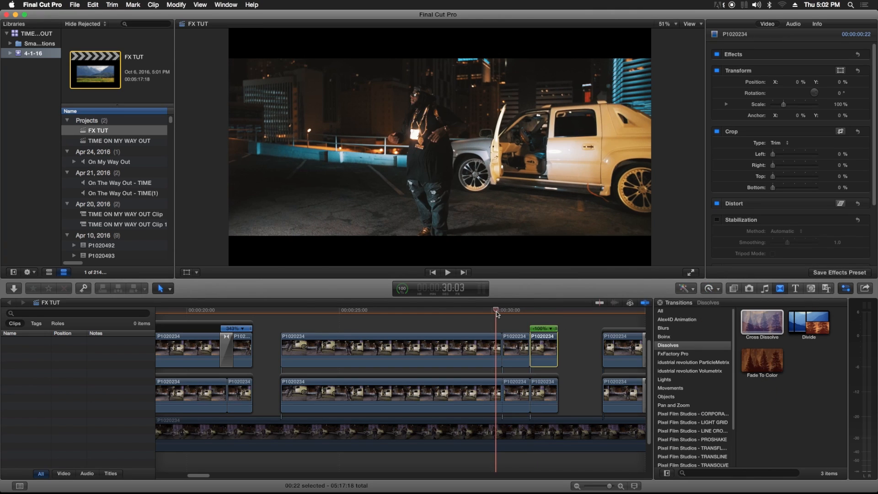
pyautogui.click(447, 272)
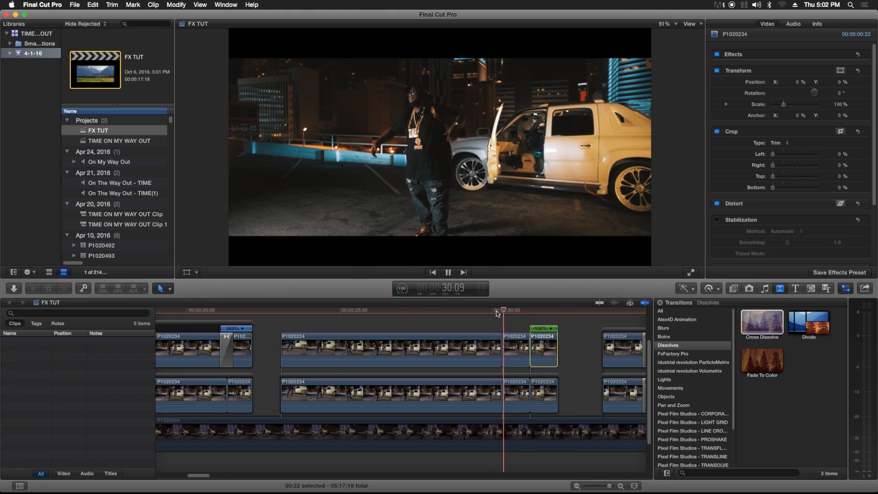
pyautogui.click(447, 272)
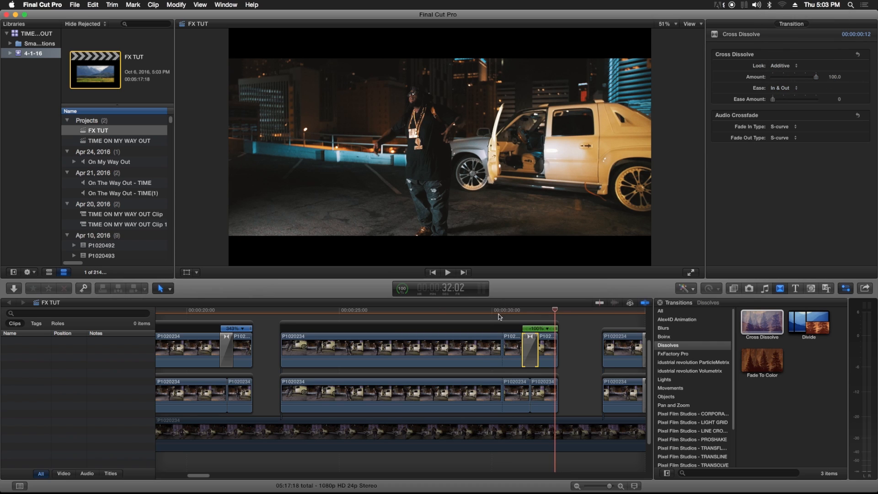
# - Preview the additive flash dissolve, then copy it to the earlier edit between the pieces
pyautogui.click(447, 273)
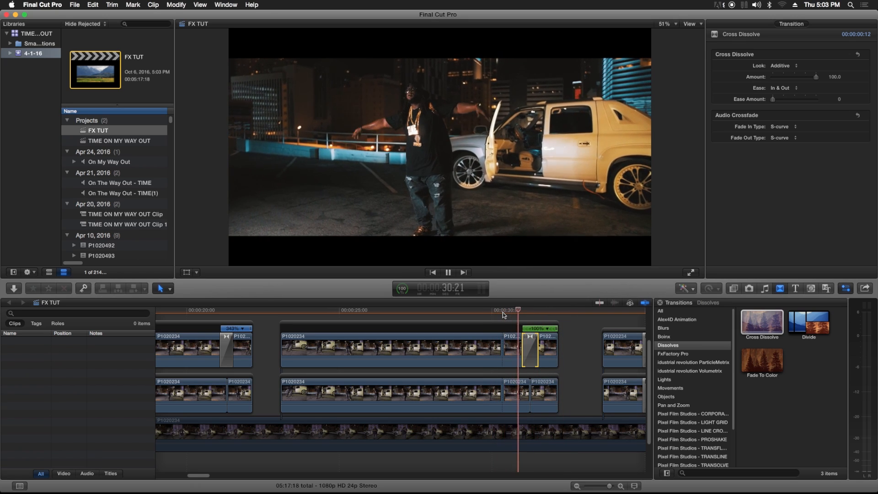
pyautogui.click(447, 272)
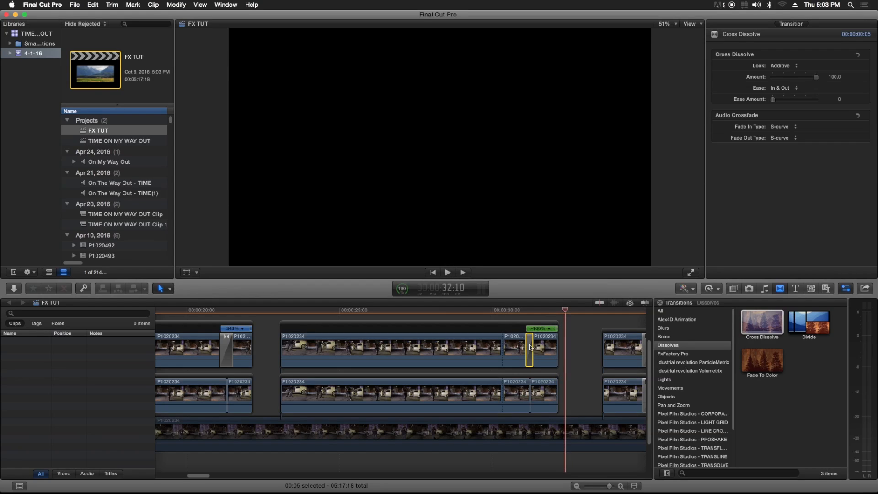
pyautogui.moveTo(529, 347); pyautogui.dragTo(506, 347)
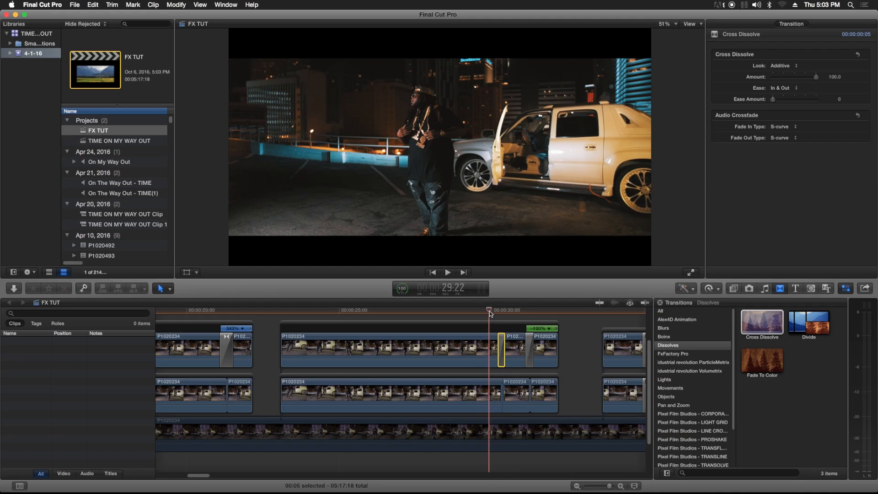
pyautogui.click(447, 273)
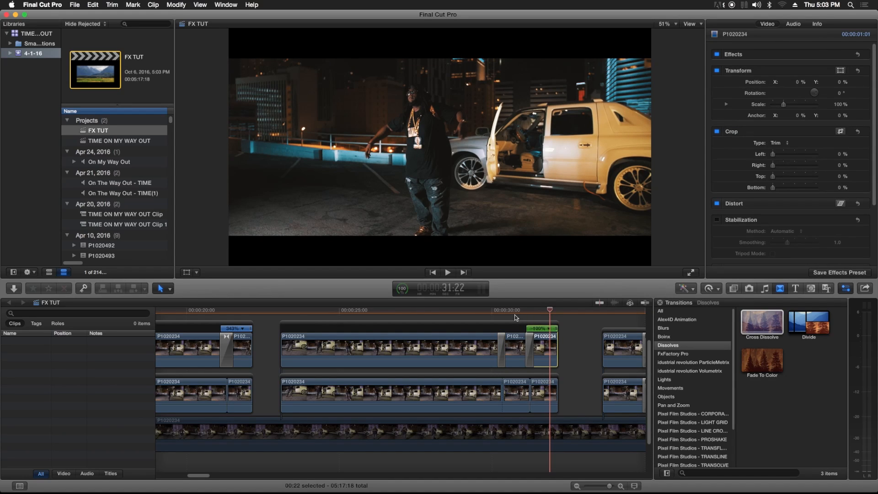
# - Give the last short upper piece a Fast retime and preview the flicker
pyautogui.click(708, 287)
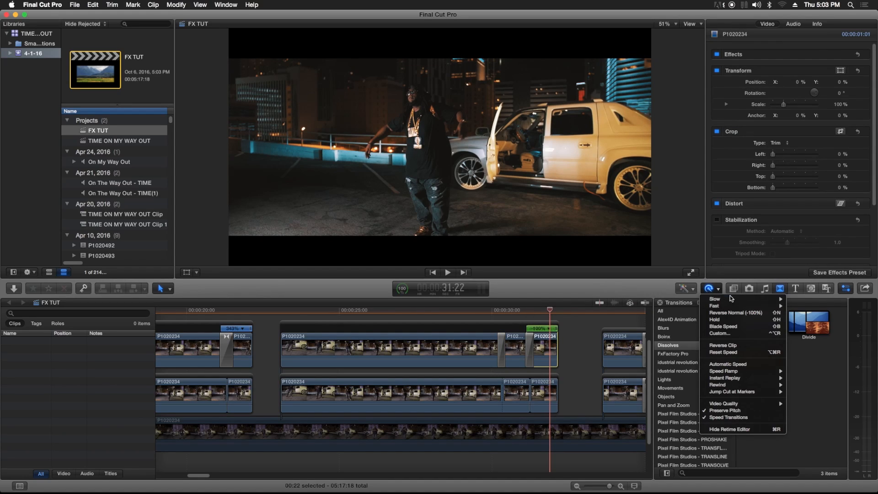
pyautogui.moveTo(716, 306)
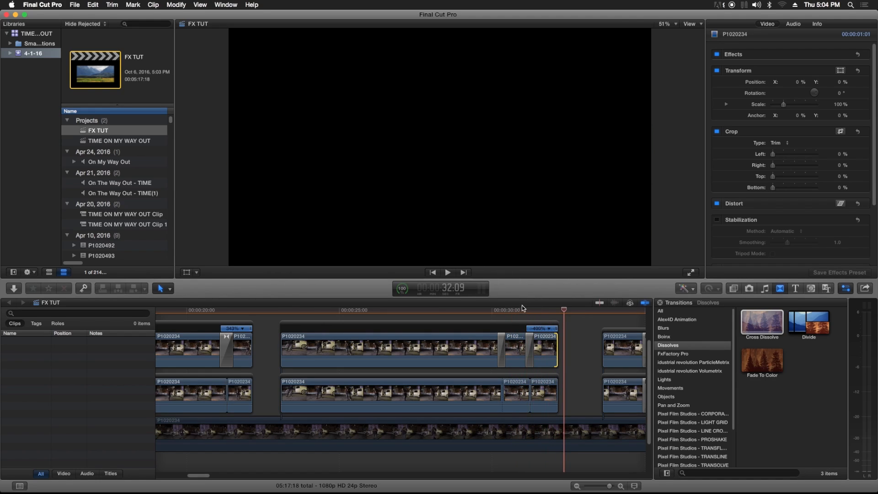
pyautogui.click(447, 272)
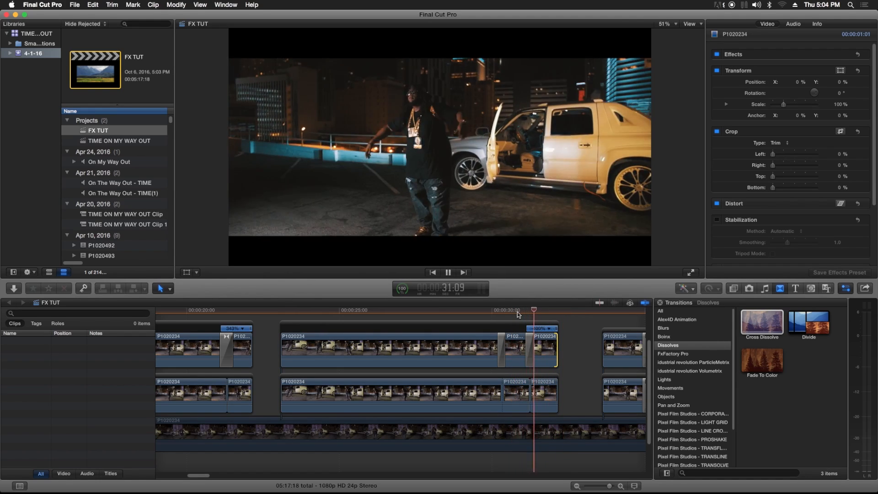
pyautogui.click(529, 347)
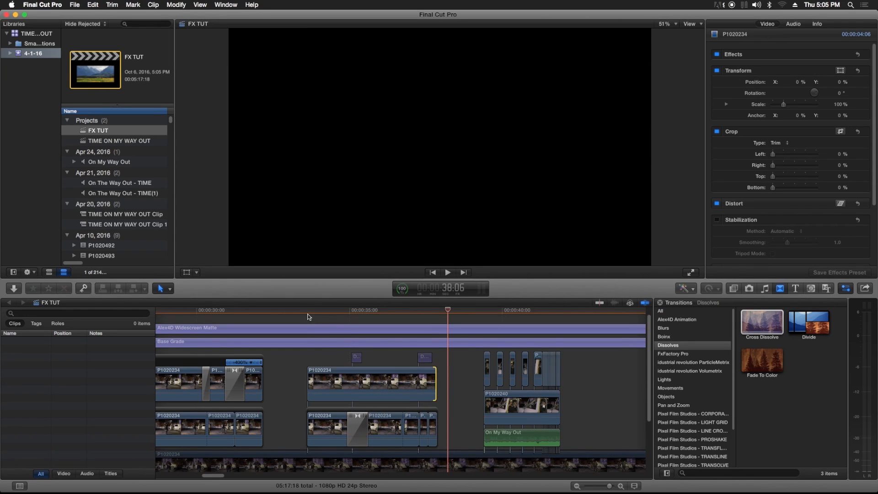
# - Set the cut point near the end of the later upper-lane clip
pyautogui.click(351, 309)
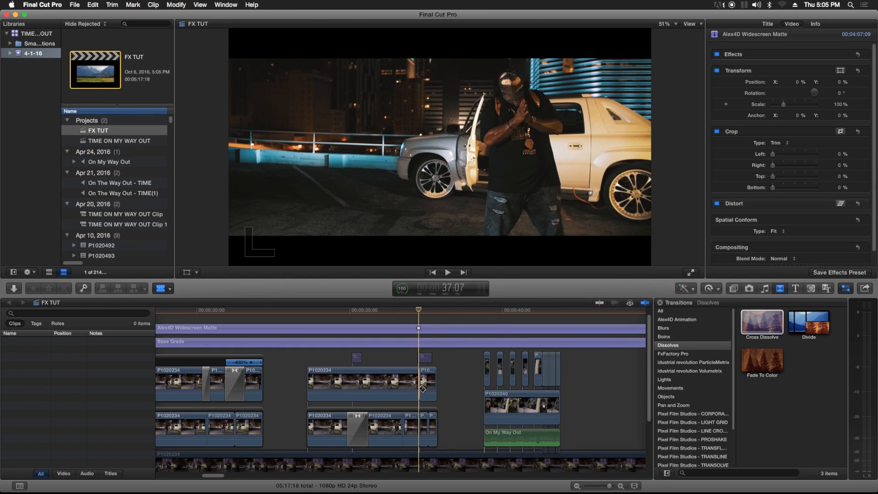
# - Split off the upper clip's short end piece, reveal its speed setting, and preview it
pyautogui.click(427, 383)
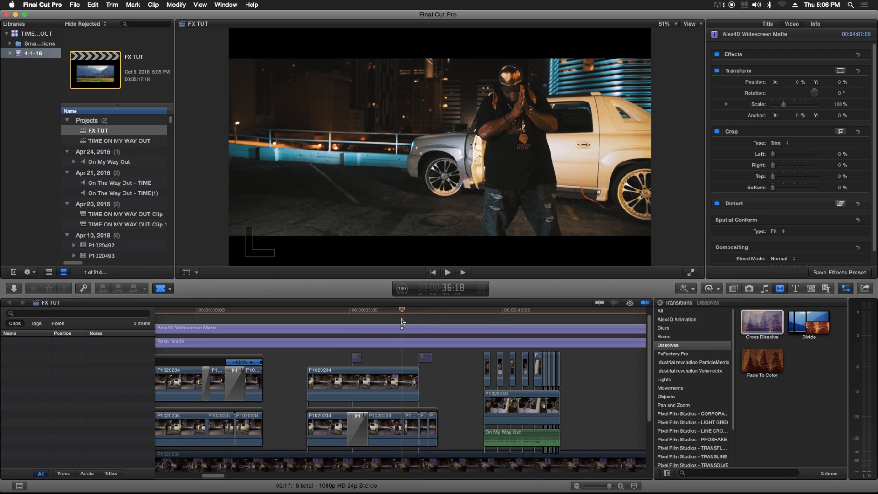
pyautogui.click(426, 383)
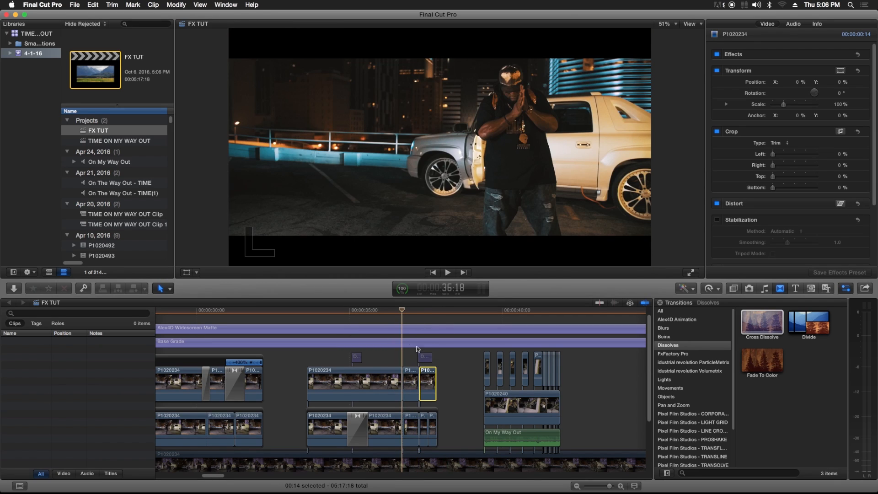
pyautogui.click(708, 287)
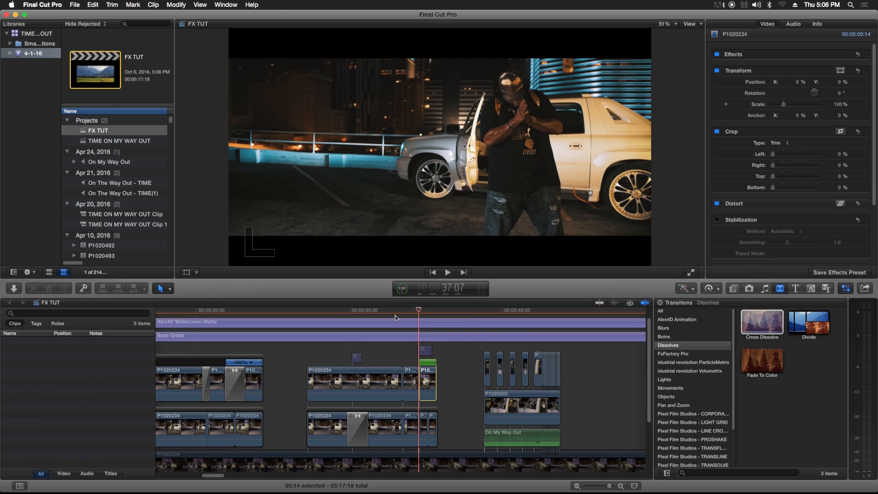
pyautogui.click(447, 272)
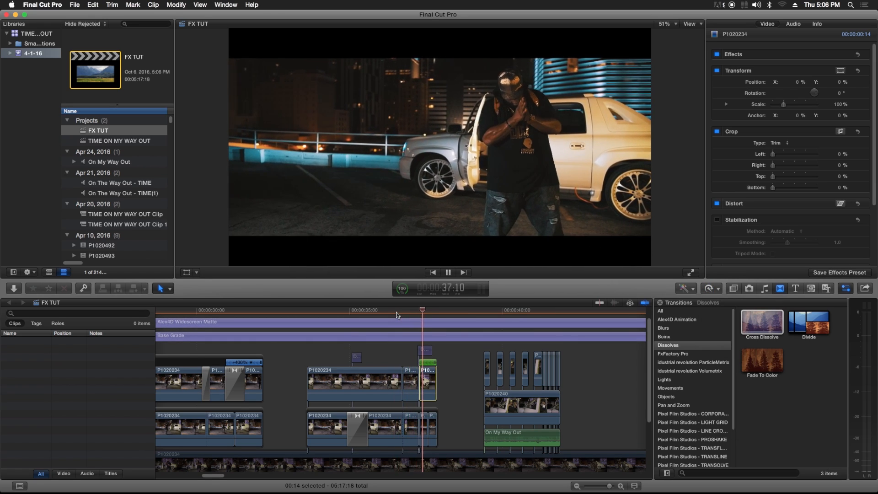
pyautogui.moveTo(422, 310); pyautogui.dragTo(411, 309)
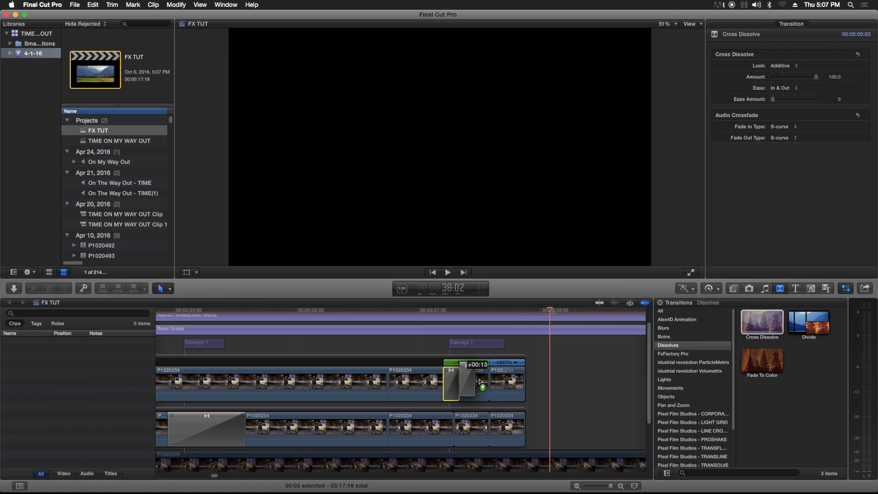
# - Place a Cross Dissolve on the upper P1020234 edit, select it, and preview from before it
pyautogui.click(471, 383)
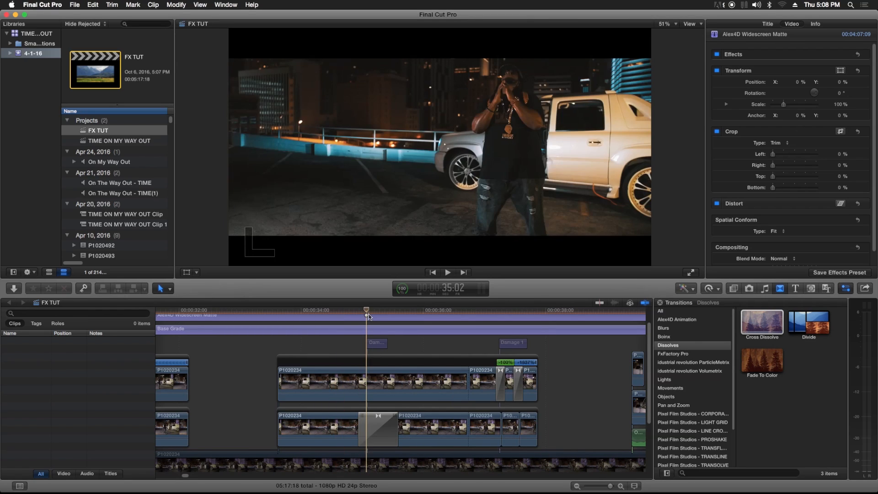
pyautogui.click(161, 287)
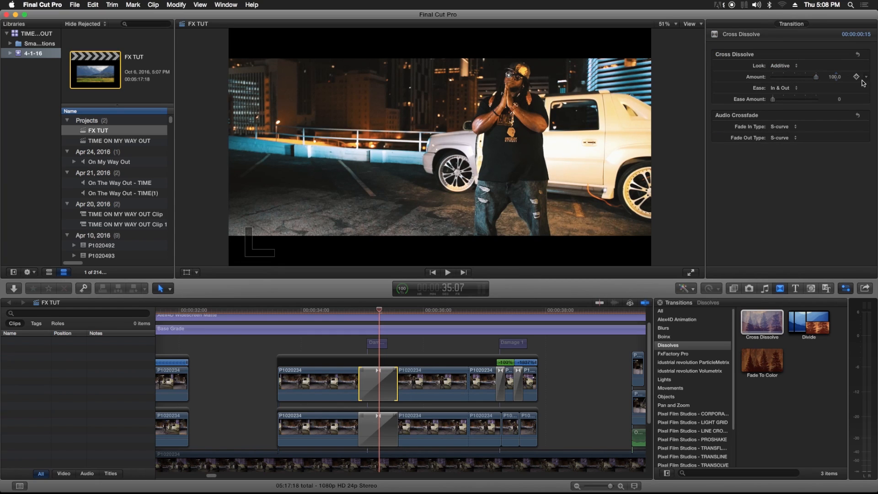
pyautogui.click(277, 310)
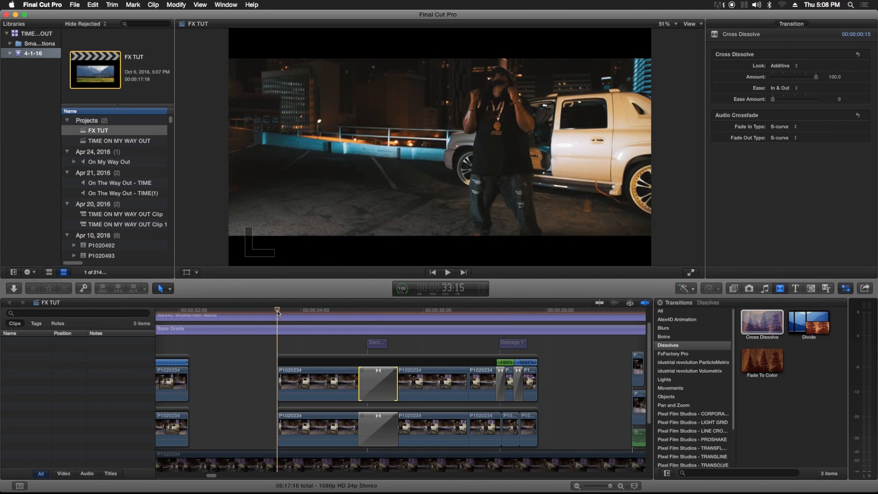
pyautogui.click(446, 272)
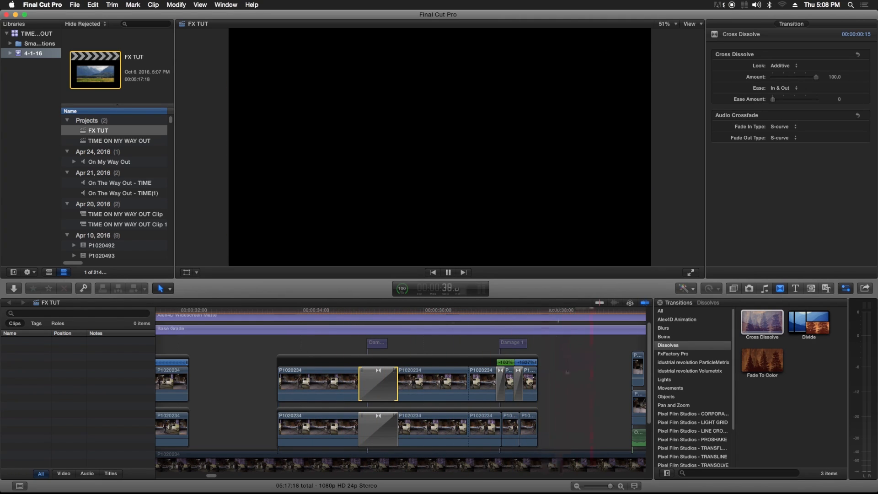
# - Stop the preview playback
pyautogui.click(524, 381)
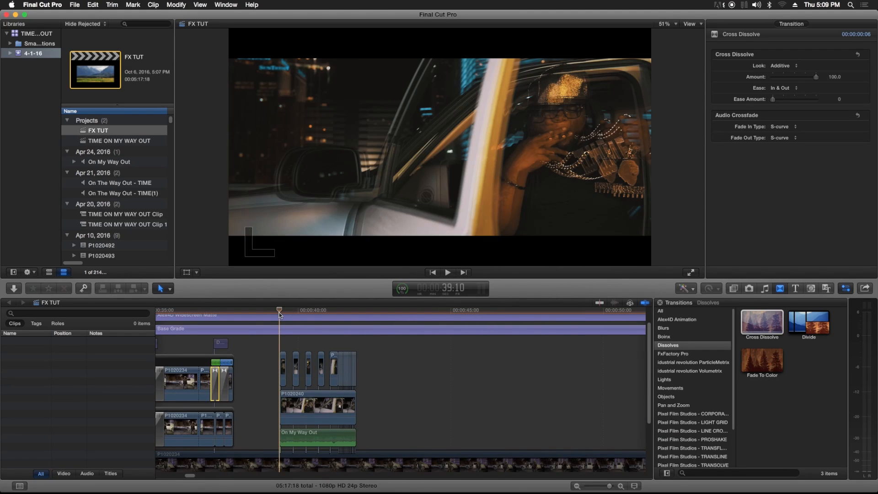
# - Park the playhead at the start of the P1020240 flicker section
pyautogui.click(267, 310)
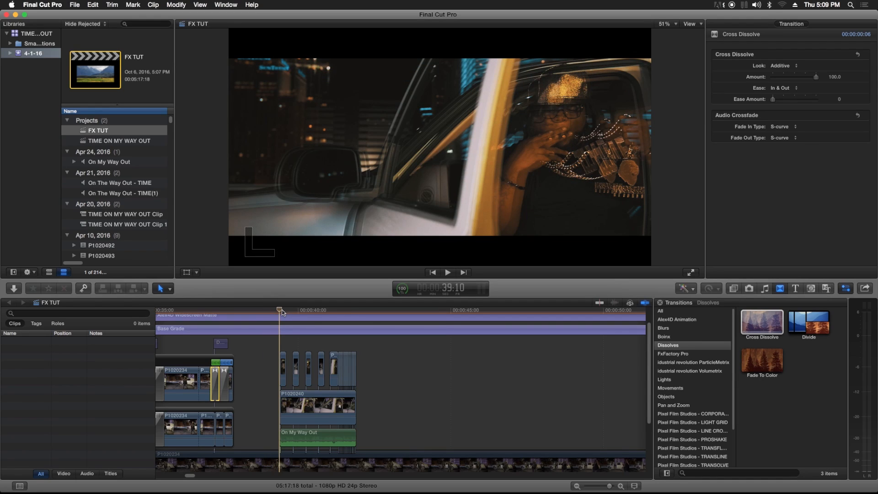
pyautogui.click(446, 272)
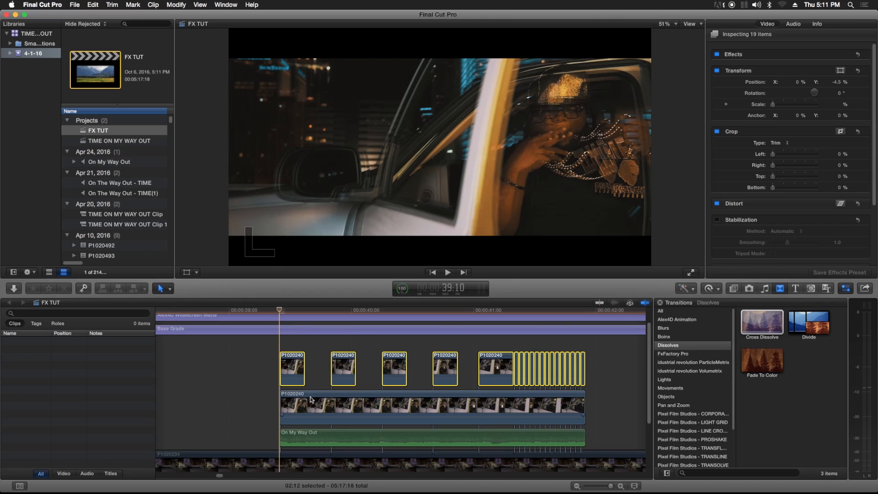
# - Select the long P1020240 clip and Option-drag a copy onto the lane above
pyautogui.click(431, 407)
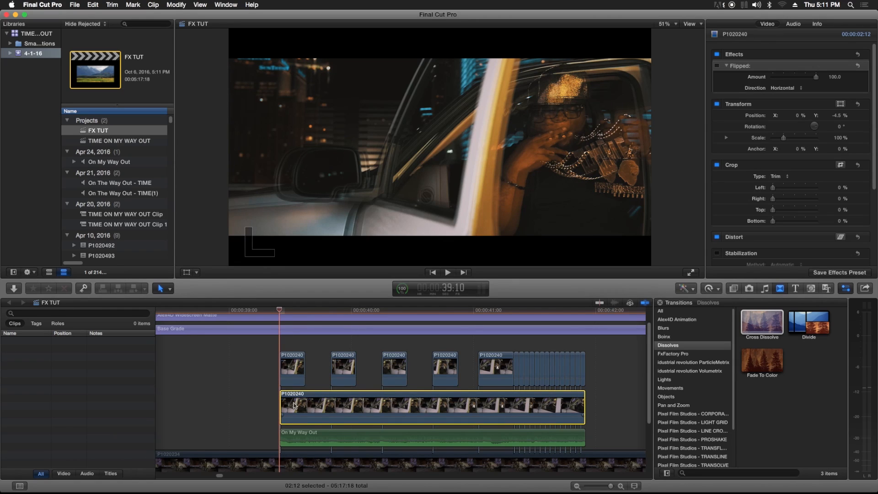
pyautogui.moveTo(294, 406); pyautogui.dragTo(296, 378)
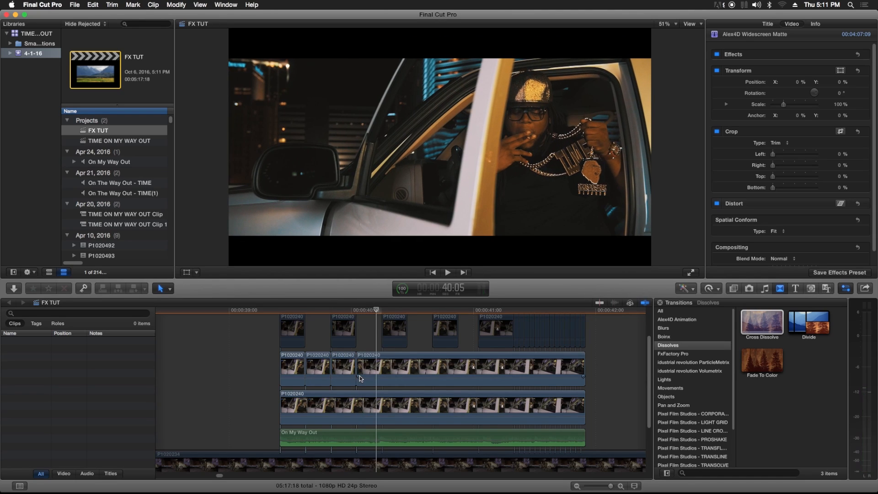
# - Blade the copied P1020240 clip at four beat points into short pieces
pyautogui.click(382, 371)
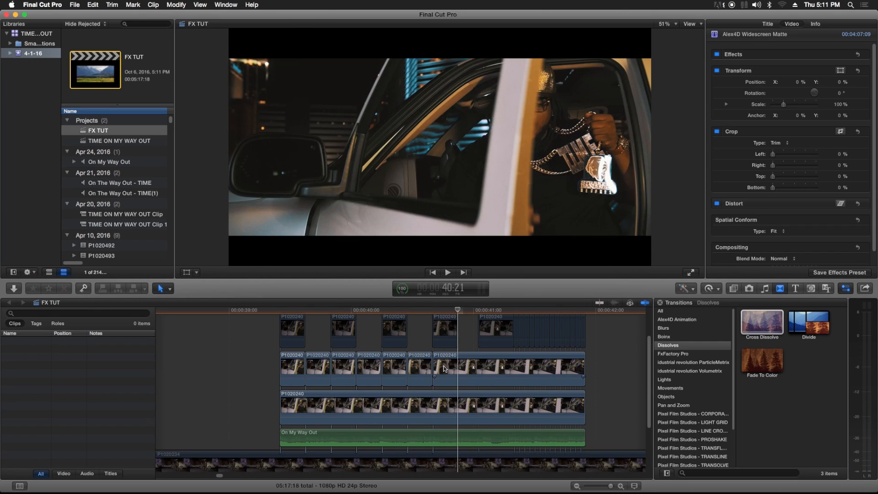
pyautogui.click(458, 367)
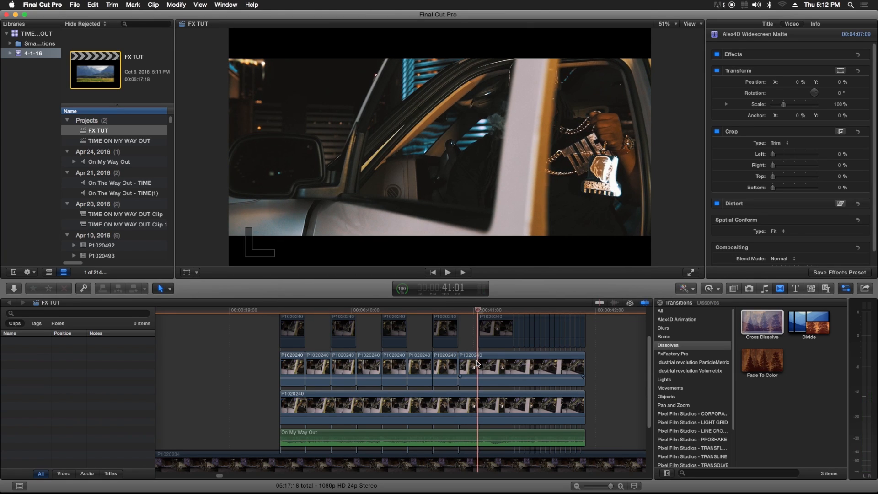
pyautogui.click(480, 363)
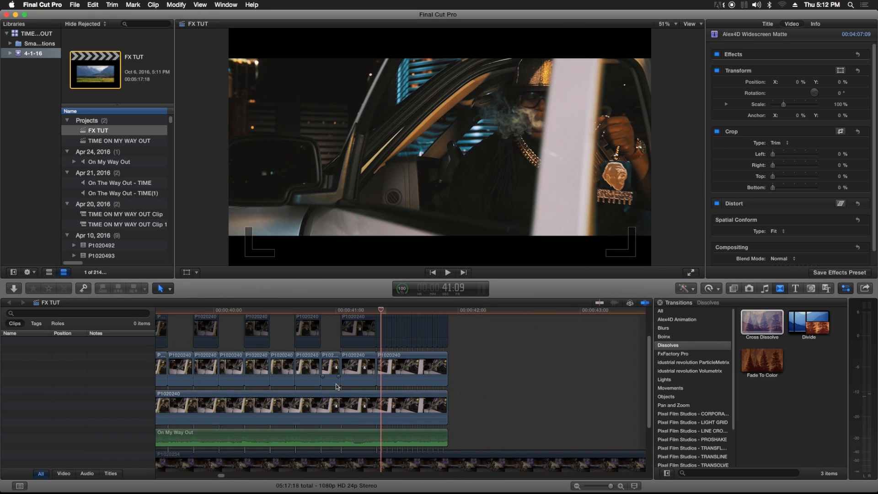
pyautogui.click(411, 366)
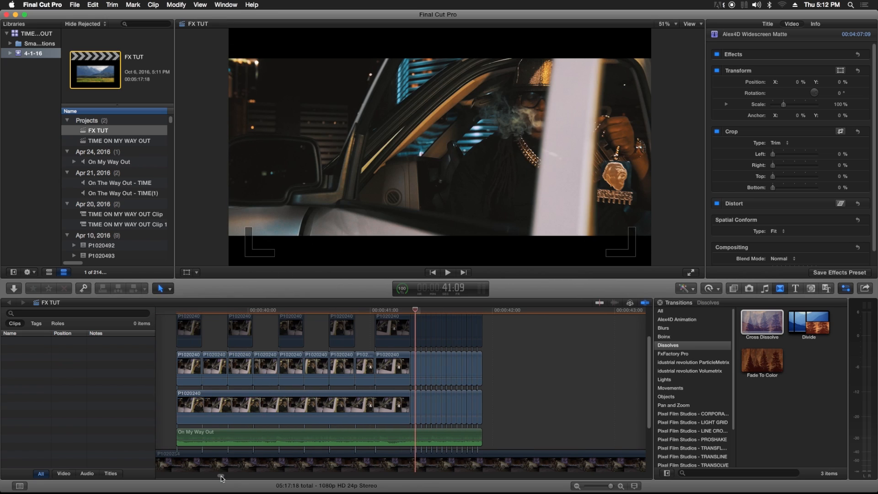
# - Select three alternating pieces of the chopped P1020240 copy for removal
pyautogui.click(214, 369)
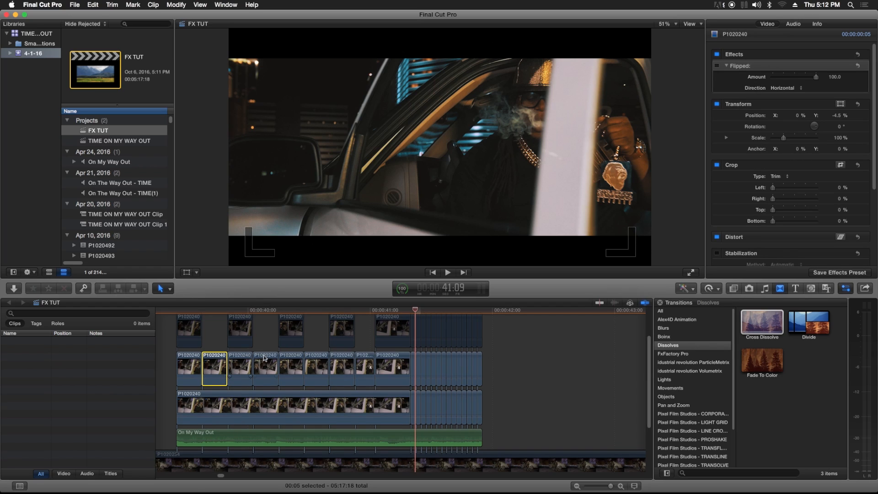
pyautogui.click(315, 370)
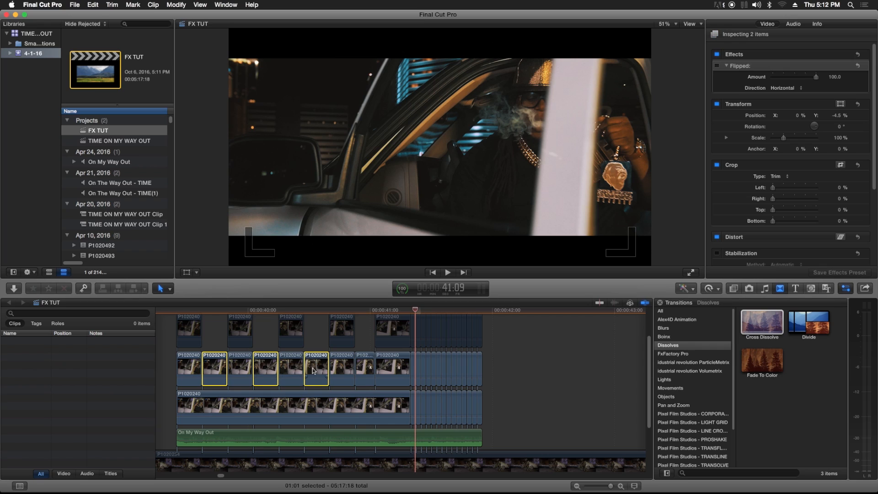
pyautogui.click(364, 369)
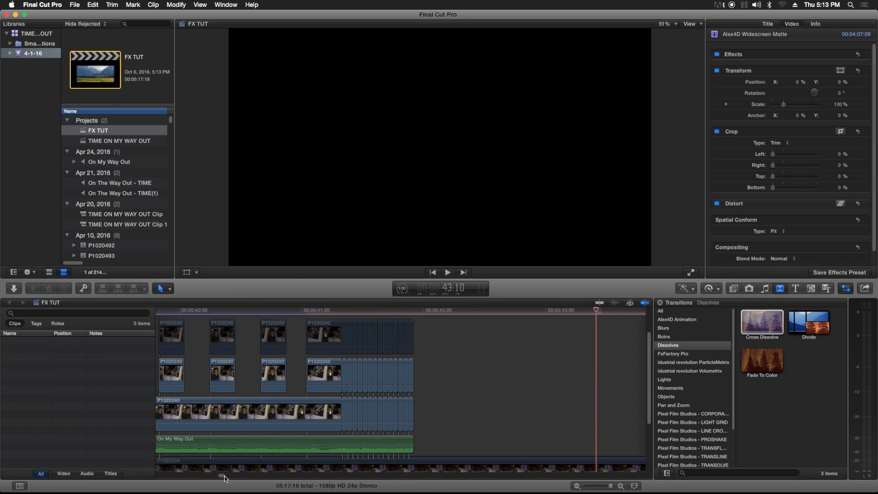
# - Scale the long P1020240 clip to 120% and preview the flicker section from its start
pyautogui.click(291, 414)
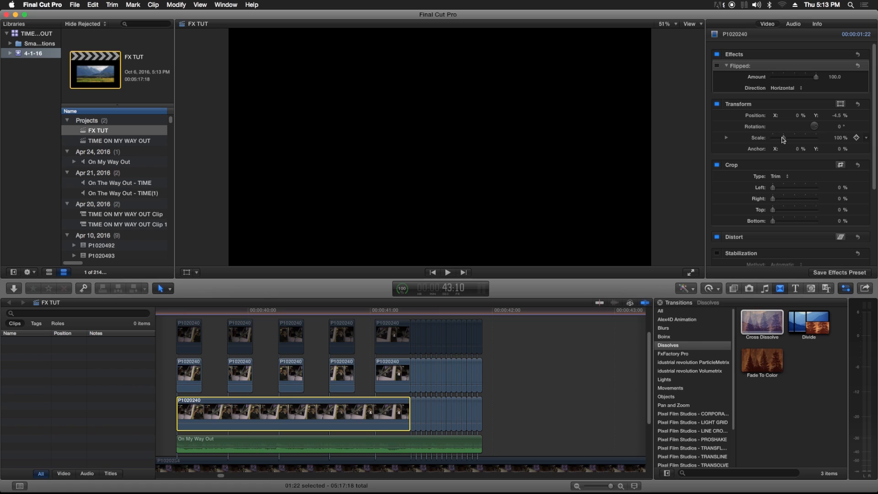
pyautogui.moveTo(778, 138); pyautogui.dragTo(784, 137)
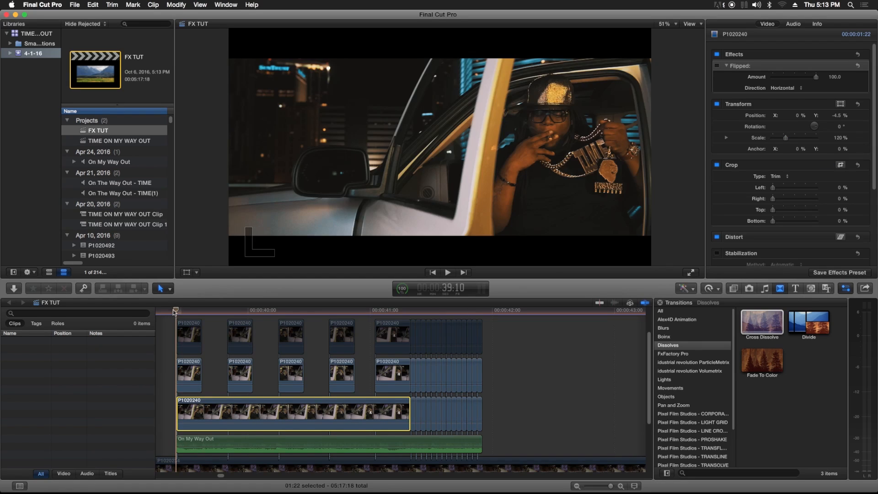
pyautogui.click(447, 272)
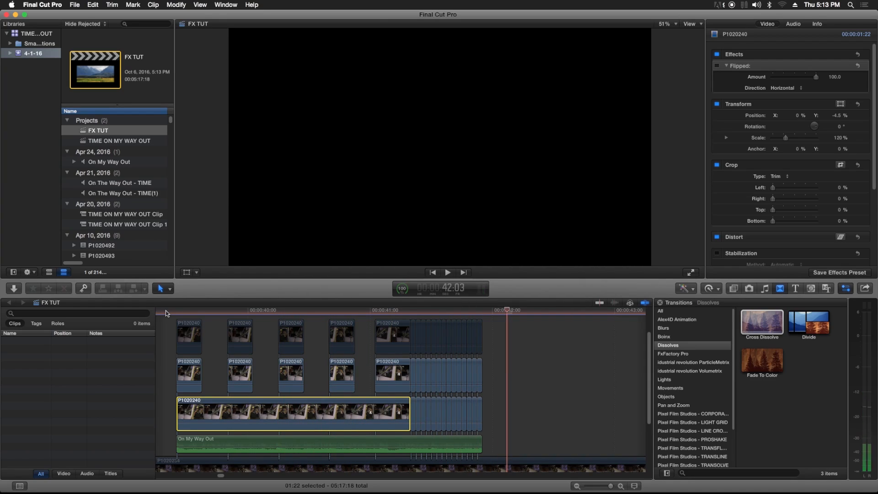
pyautogui.click(202, 310)
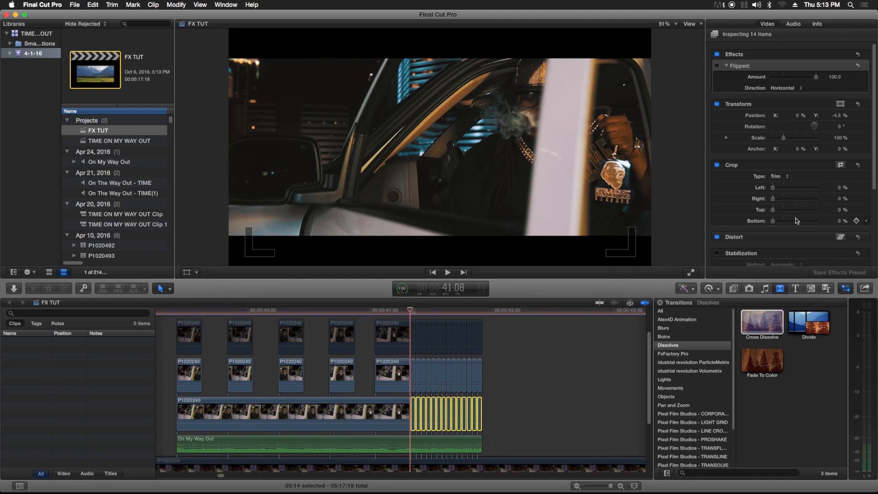
# - Scale the 14 trailing thin pieces to 120% and pick thin pieces in the row above
pyautogui.moveTo(775, 137); pyautogui.dragTo(786, 137)
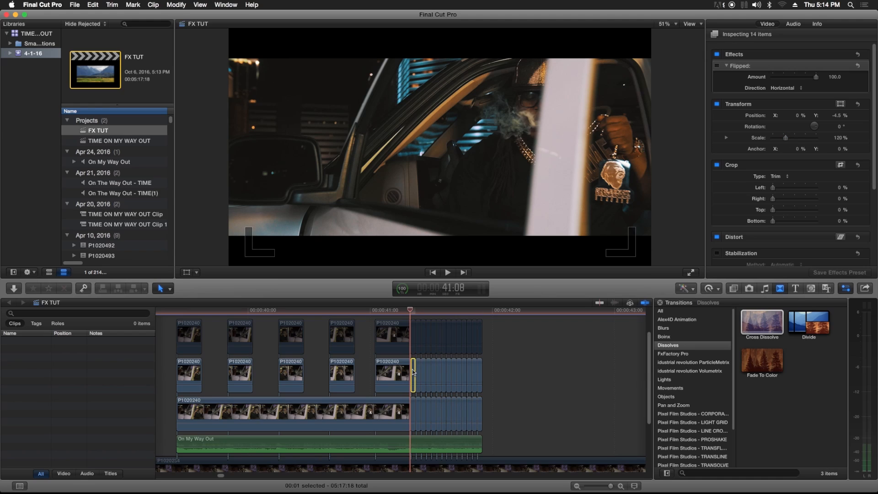
pyautogui.click(415, 374)
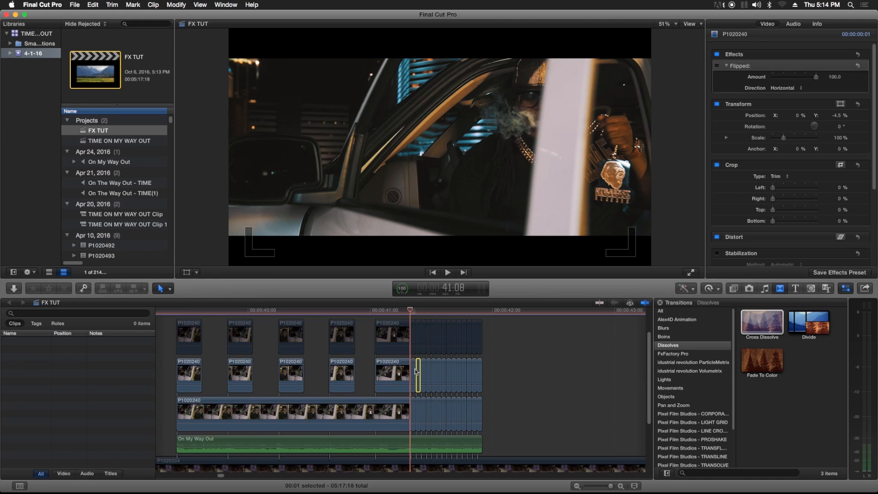
pyautogui.click(414, 372)
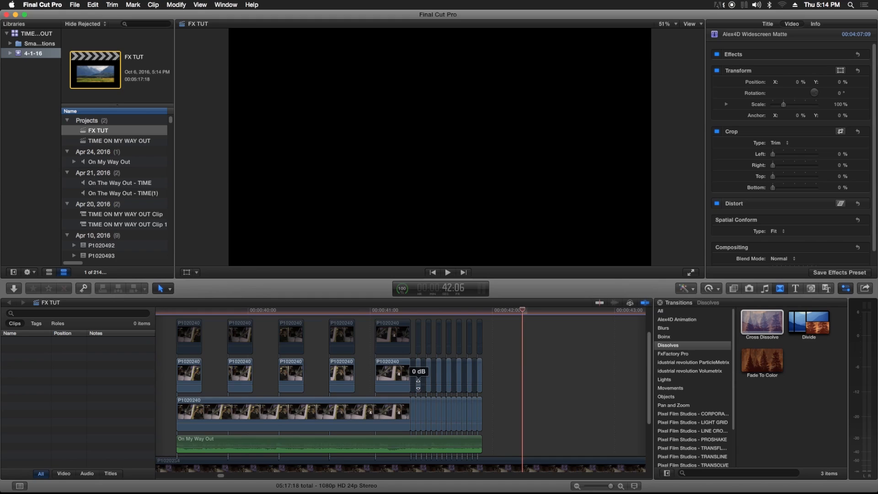
# - Set alternate trailing pieces to 120% scale and play back the flicker ending
pyautogui.click(417, 374)
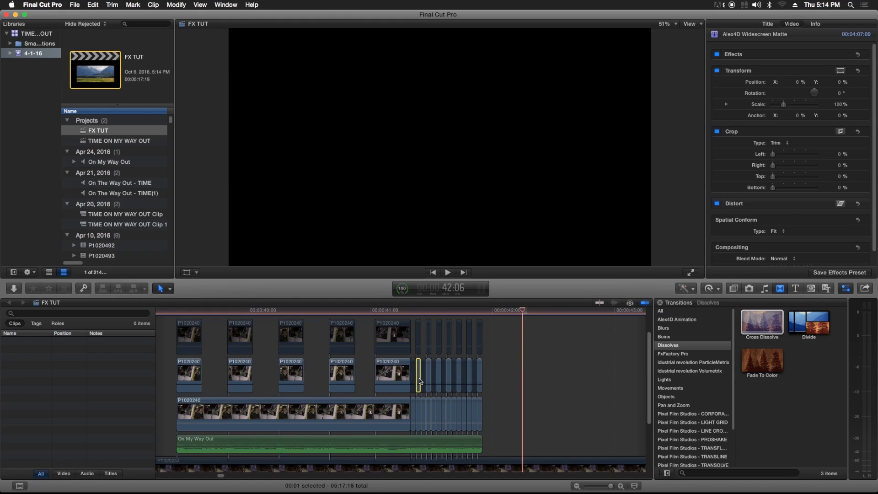
pyautogui.moveTo(417, 413); pyautogui.dragTo(454, 413)
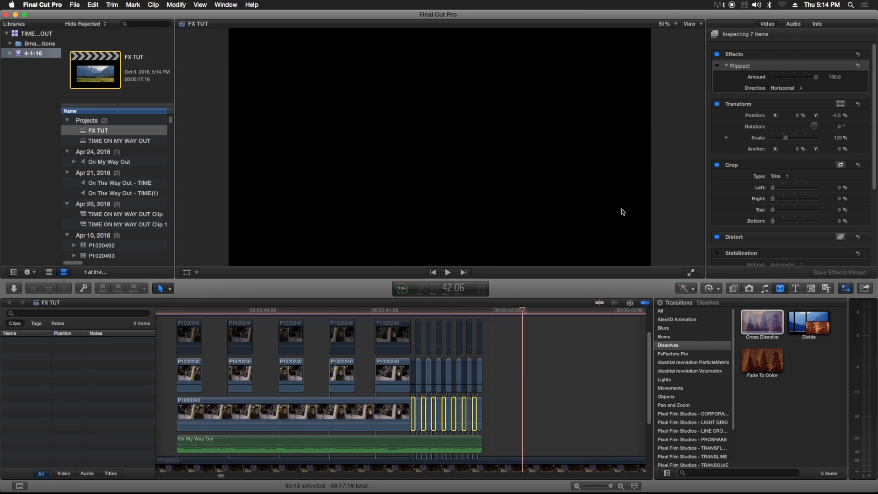
pyautogui.moveTo(836, 162)
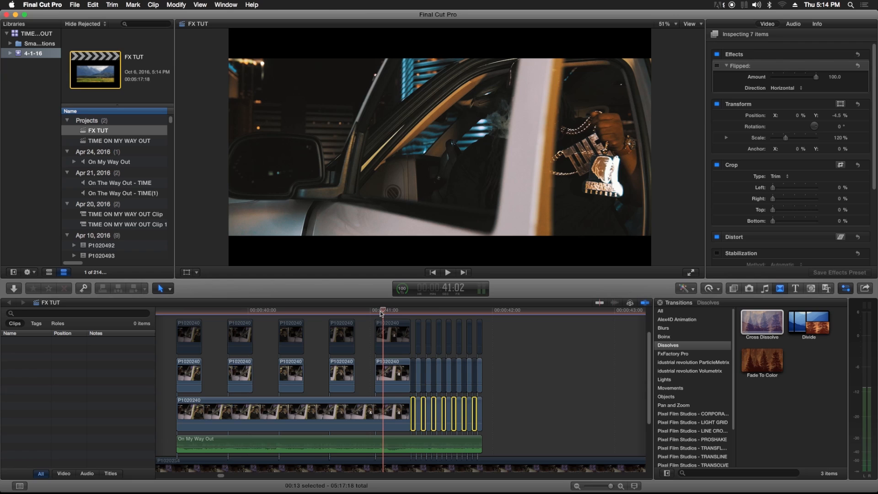
pyautogui.click(447, 272)
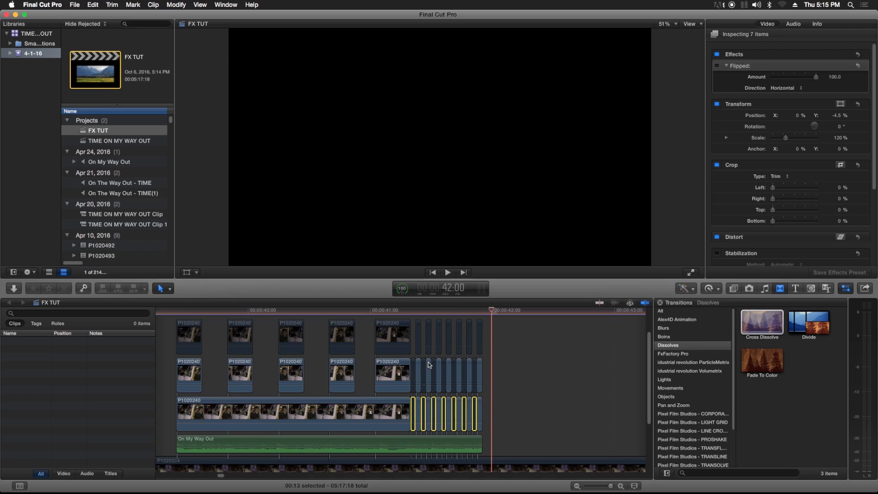
pyautogui.moveTo(427, 362)
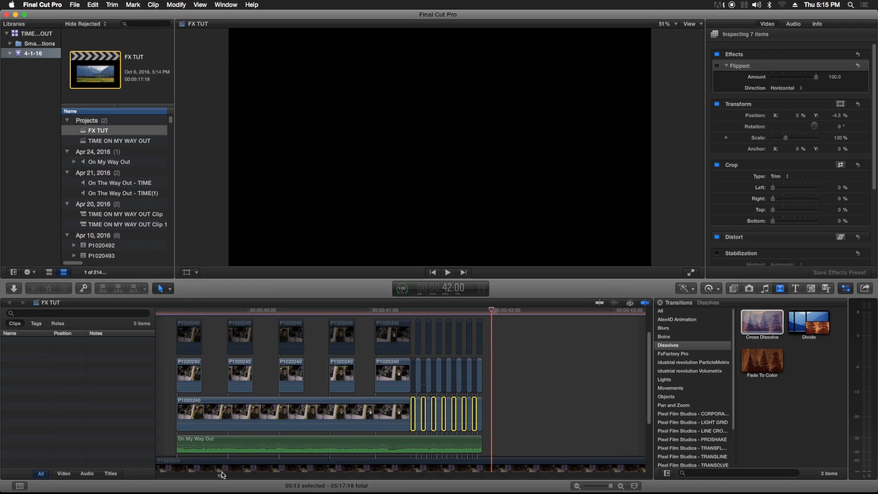
pyautogui.moveTo(580, 463)
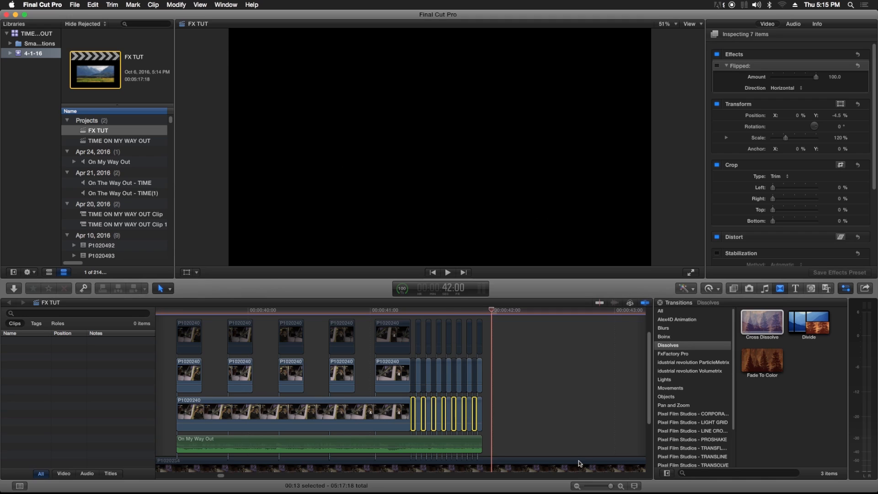
pyautogui.moveTo(569, 467)
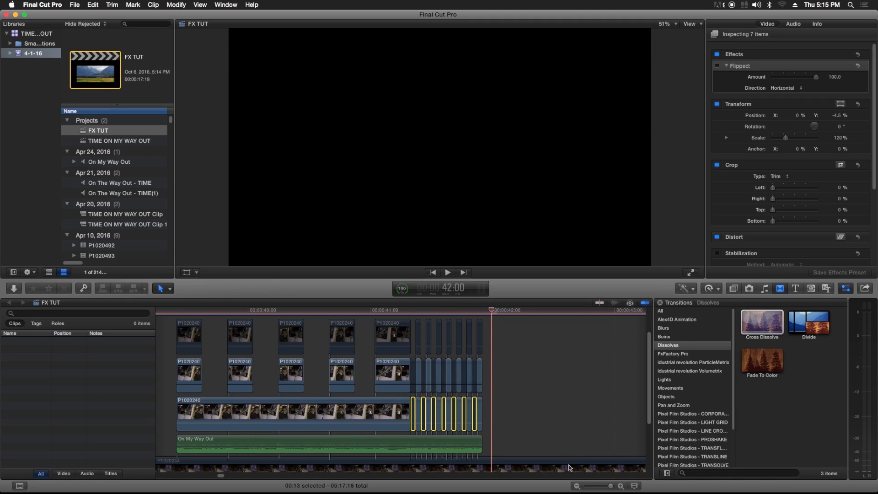